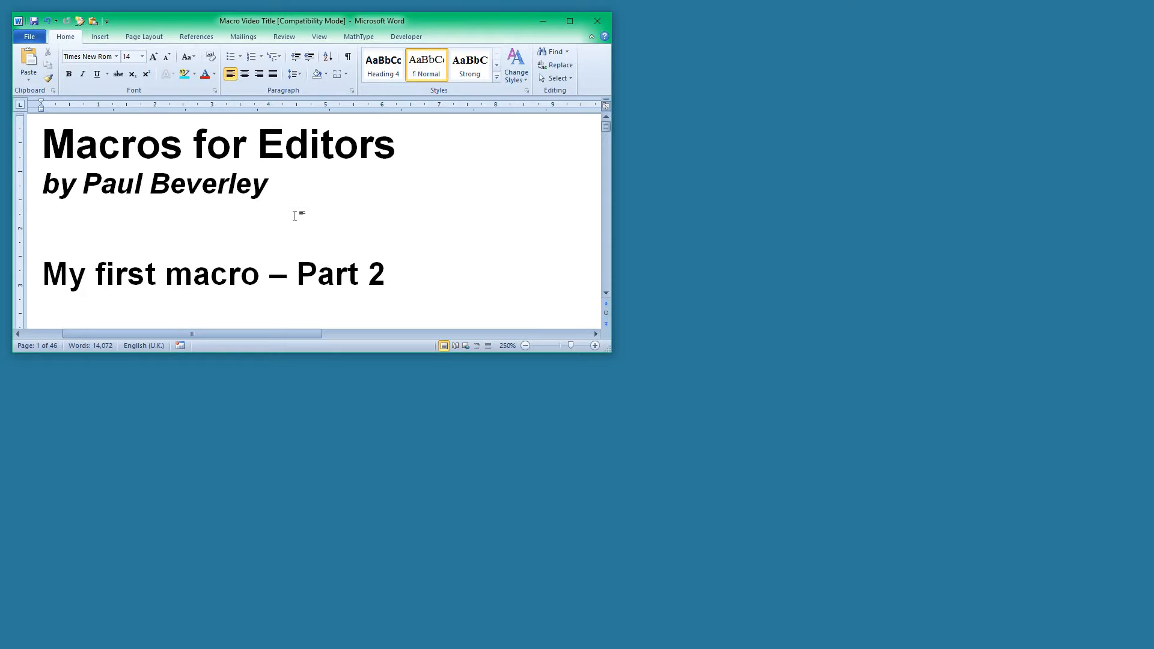
{"action": "mouse_move", "coordinate": [391, 343]}
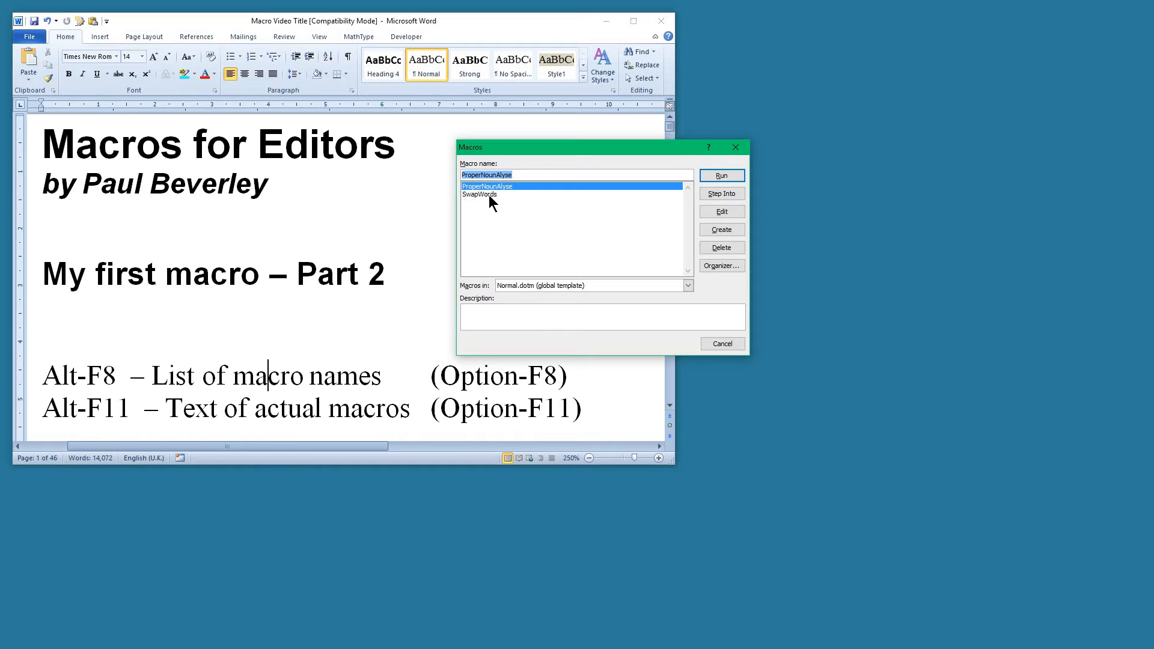
Step: Open the ProperNounAlyse macro's code in the VBA editor from the Macros list
{"action": "left_click", "coordinate": [479, 194]}
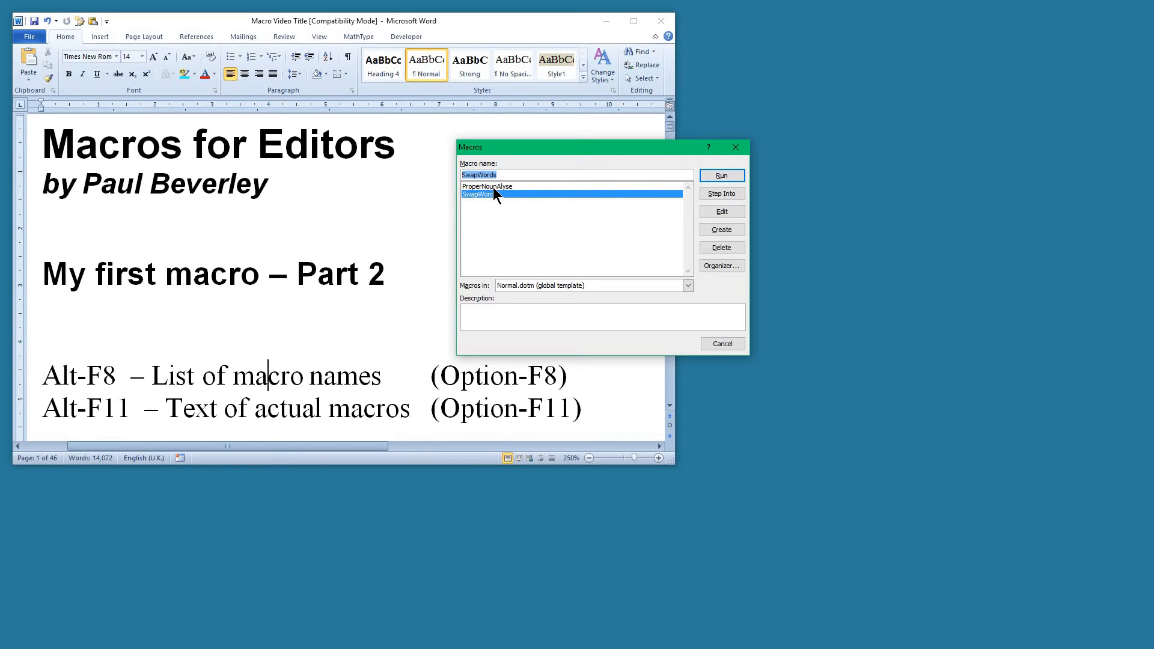
{"action": "left_click", "coordinate": [486, 187]}
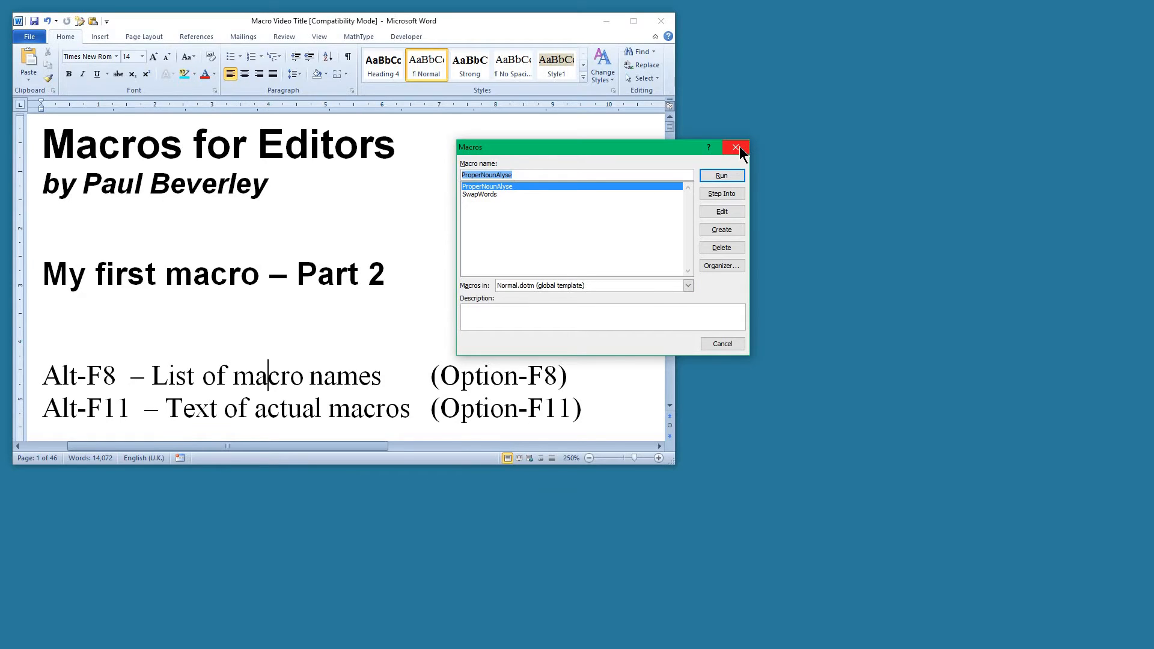
{"action": "left_click", "coordinate": [734, 147]}
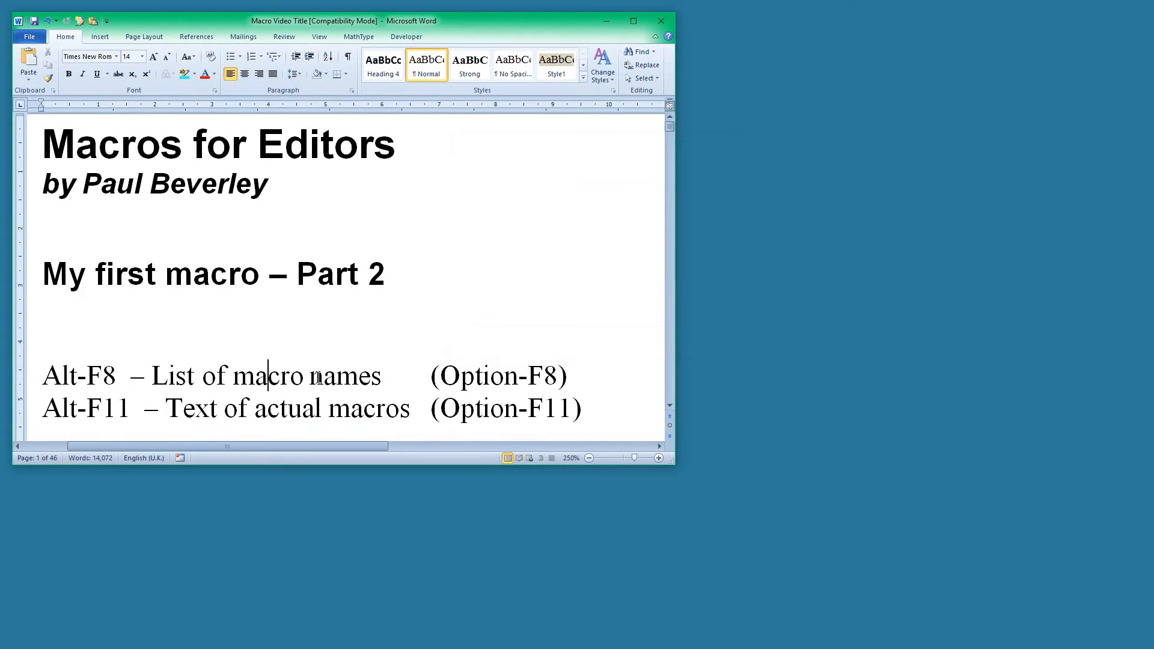
{"action": "key", "text": "alt+F11"}
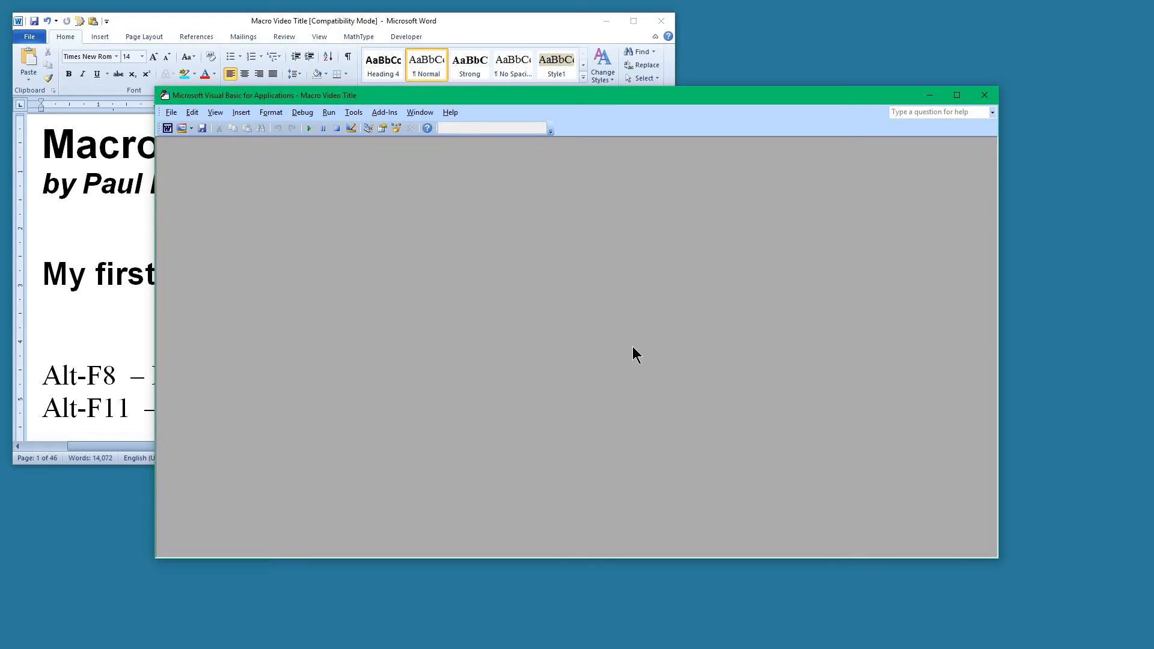
{"action": "mouse_move", "coordinate": [733, 337]}
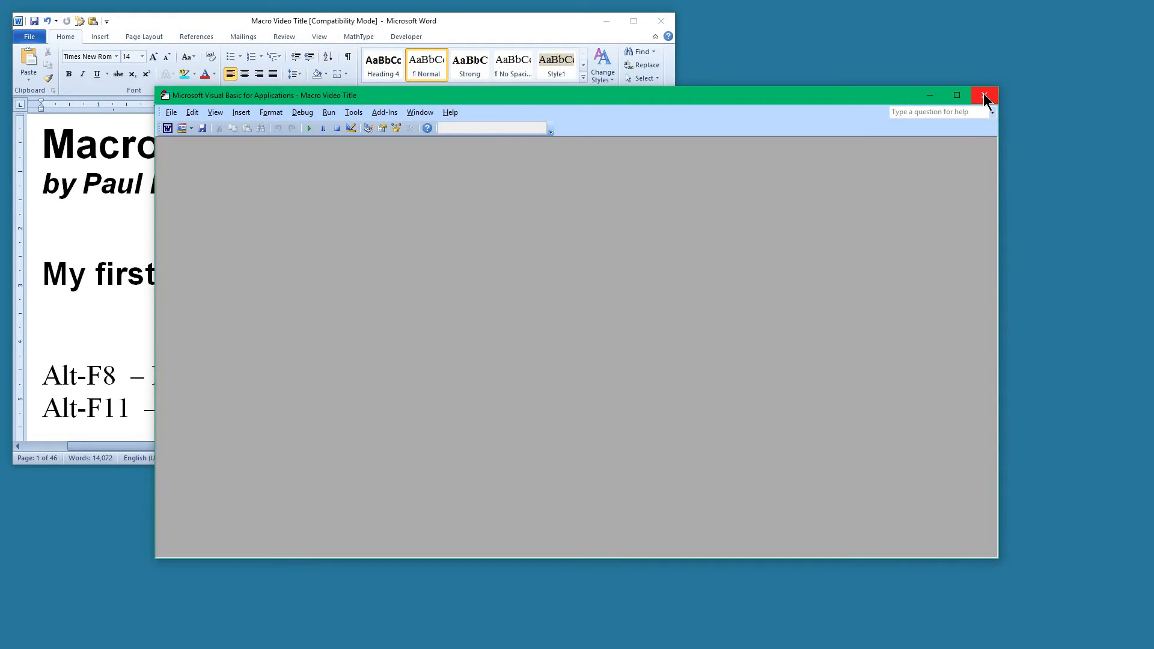
{"action": "left_click", "coordinate": [984, 95]}
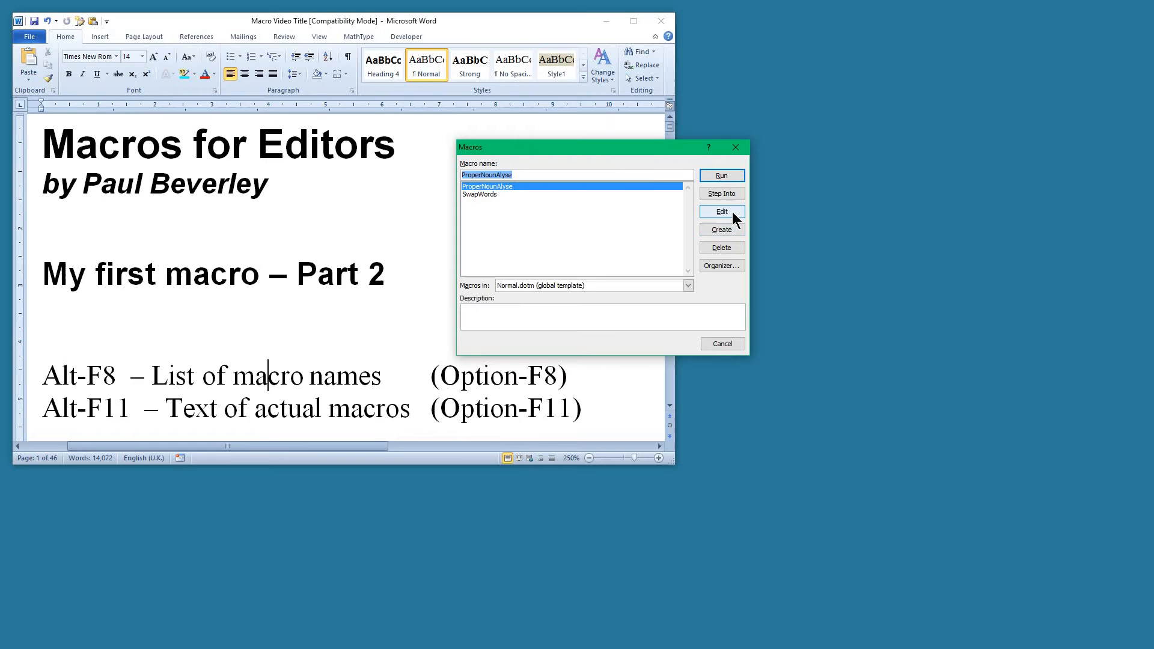
{"action": "left_click", "coordinate": [720, 212]}
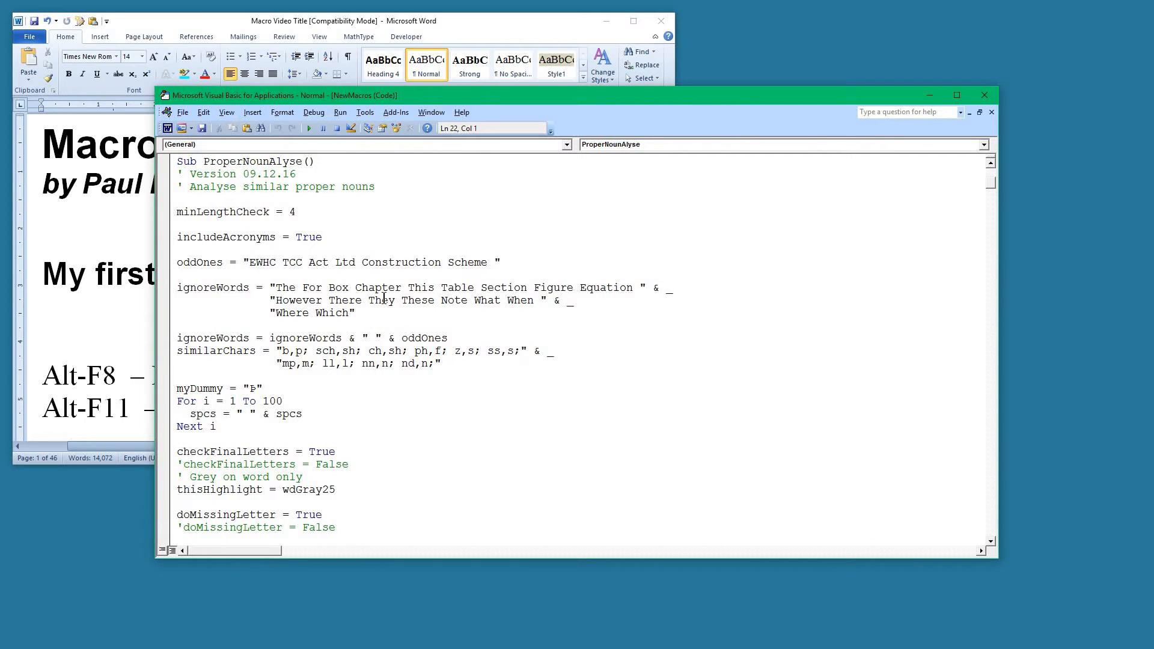
{"action": "mouse_move", "coordinate": [253, 253]}
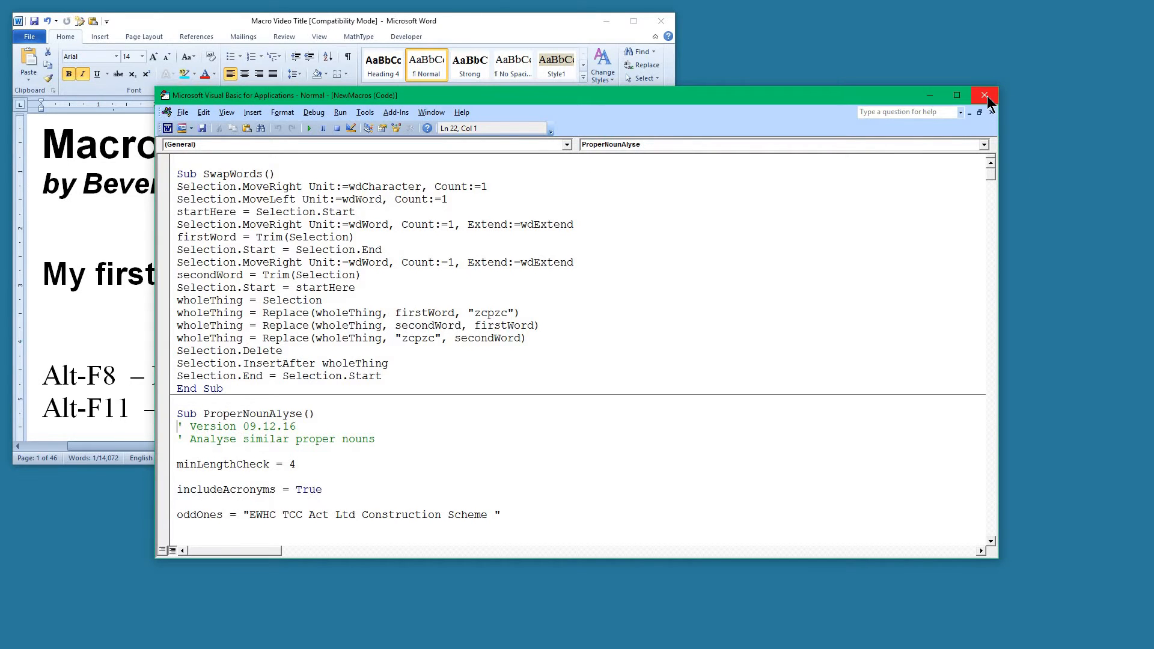
{"action": "left_click", "coordinate": [985, 95]}
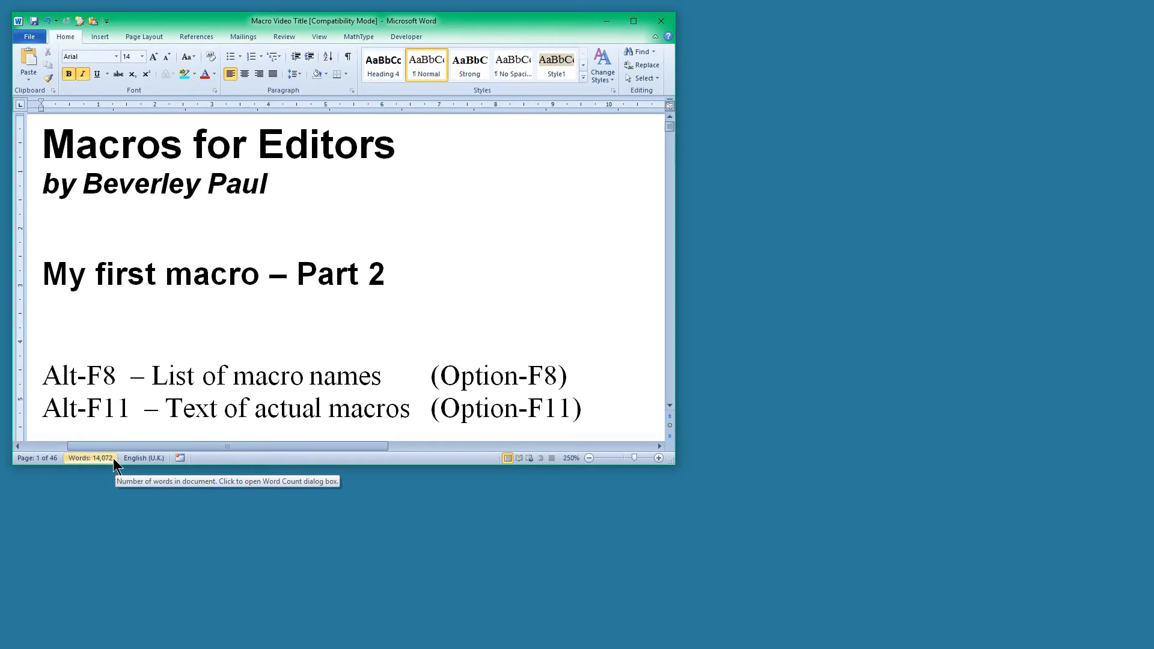
{"action": "mouse_move", "coordinate": [379, 283]}
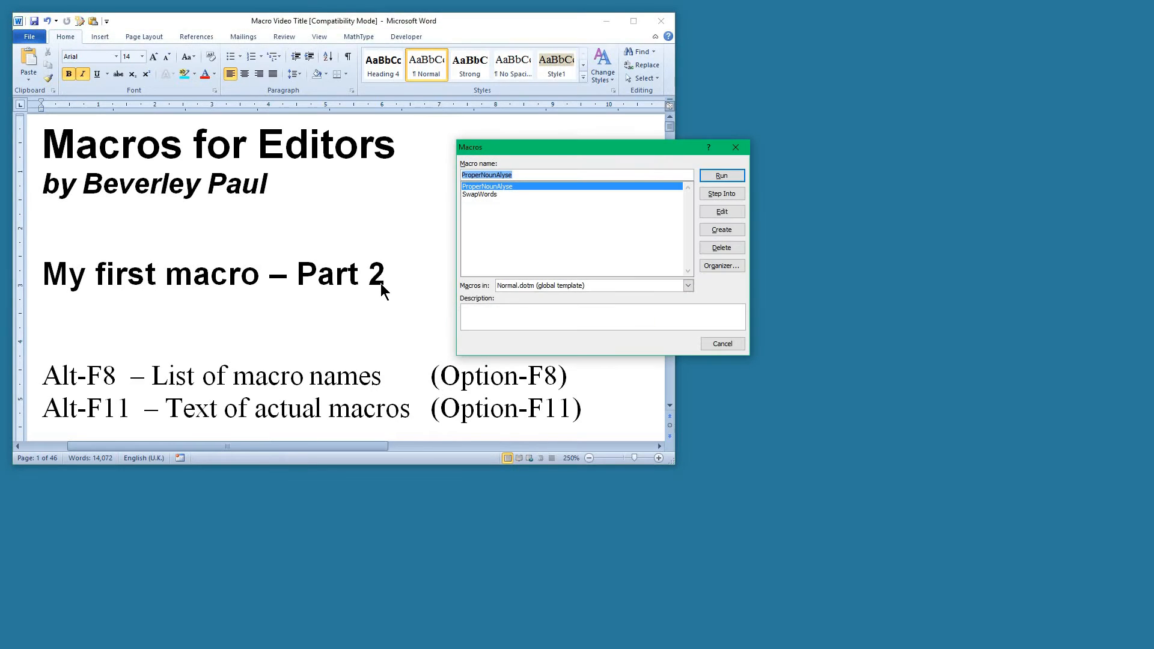
{"action": "mouse_move", "coordinate": [497, 189]}
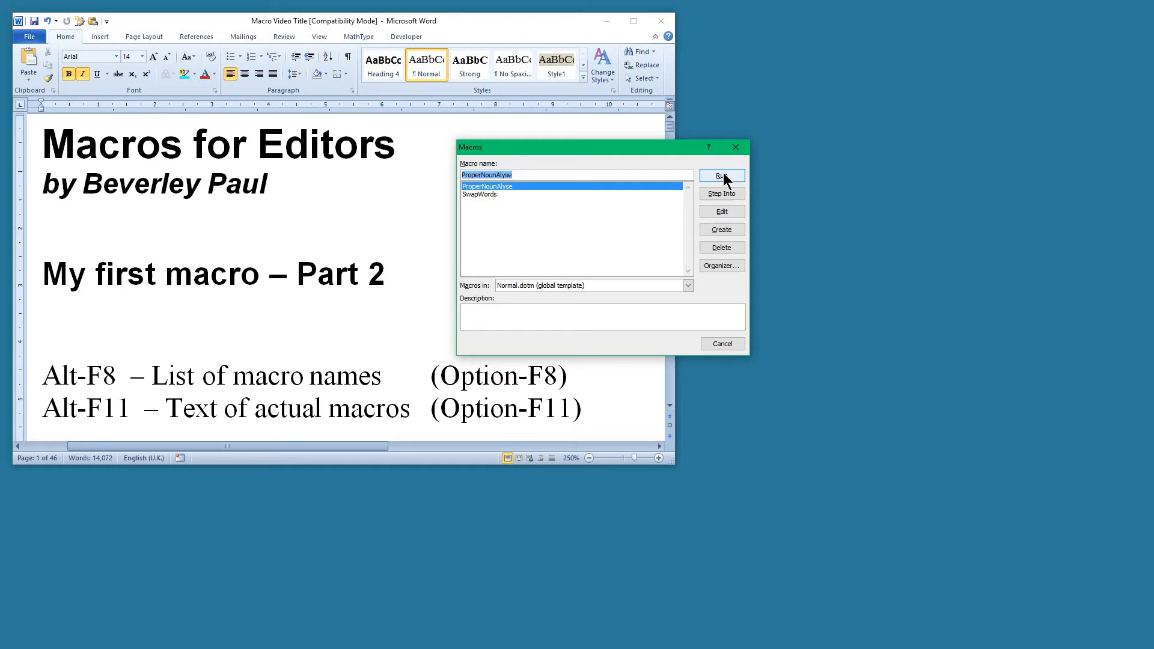
Step: Run ProperNounAlyse and answer Yes to analyse the proper nouns
{"action": "left_click", "coordinate": [721, 175]}
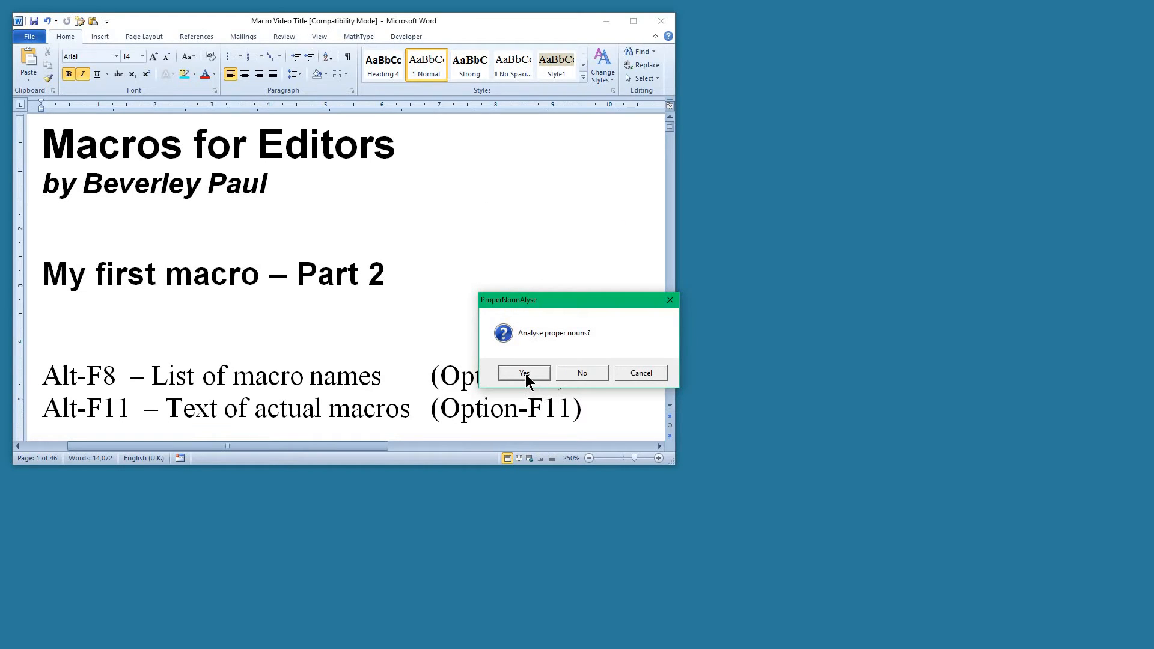
{"action": "left_click", "coordinate": [524, 373]}
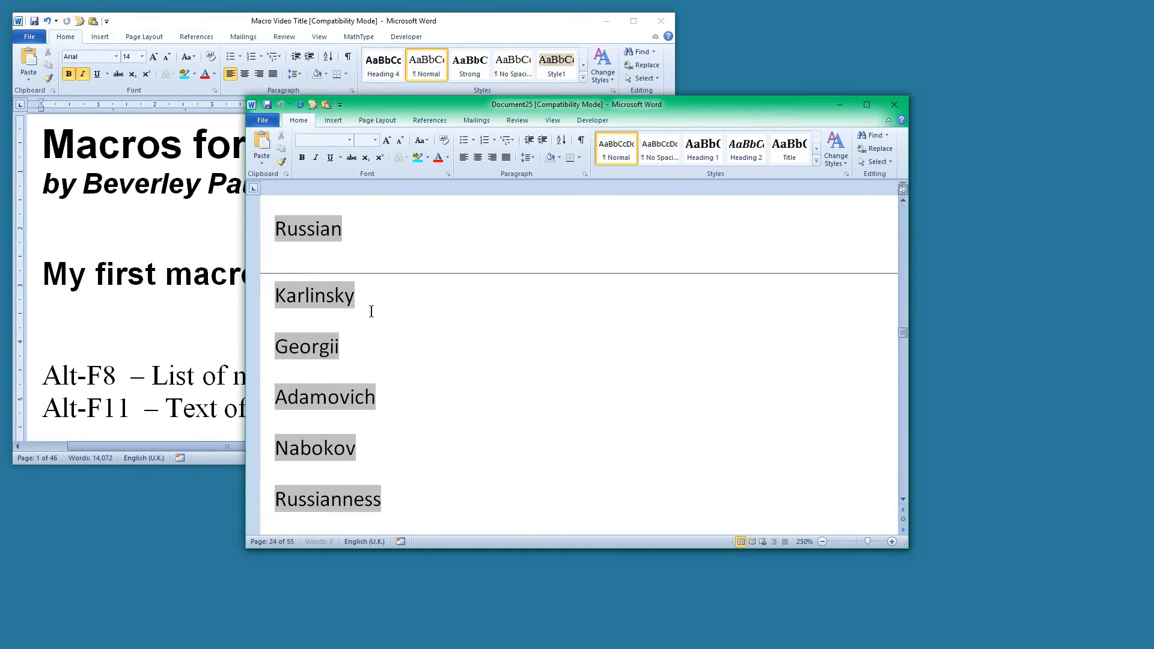
{"action": "mouse_move", "coordinate": [374, 319]}
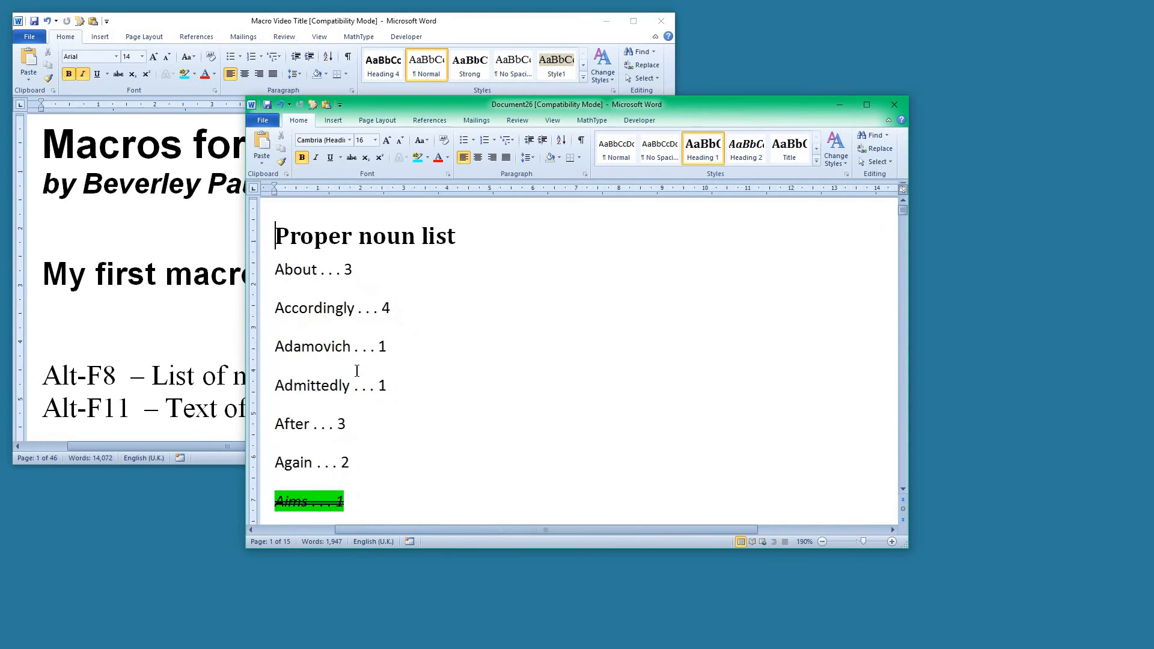
Step: Review the highlighted Proper noun list with counts like America 55, then close it
{"action": "scroll", "scroll_direction": "down", "scroll_amount": 3}
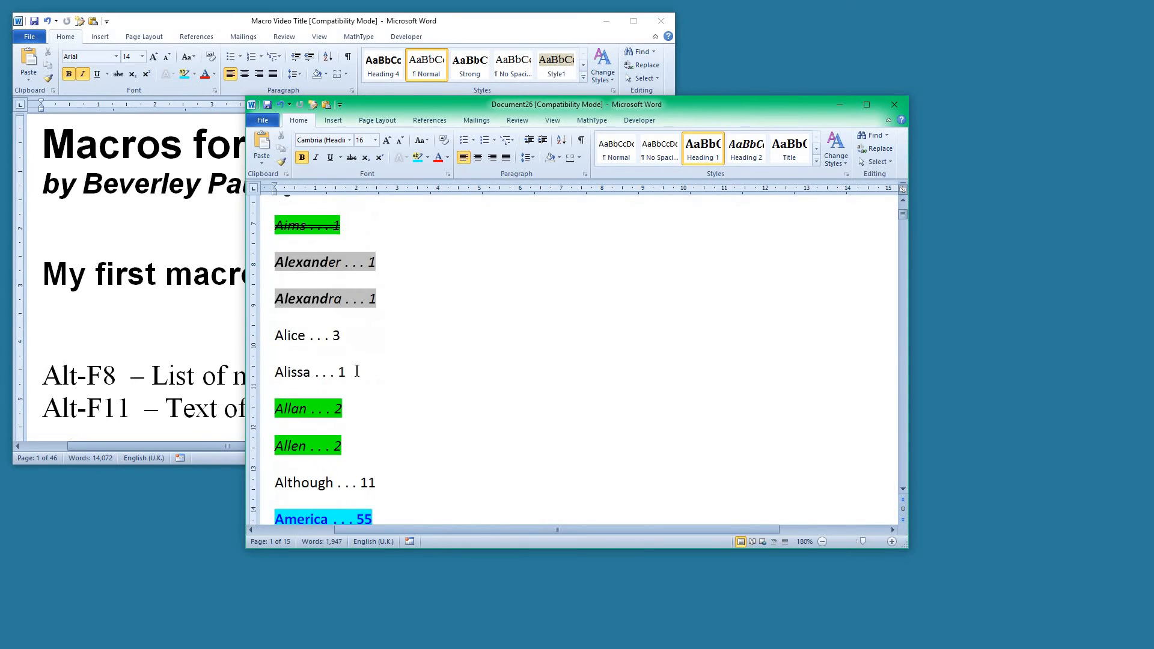
{"action": "scroll", "scroll_direction": "down", "scroll_amount": 3}
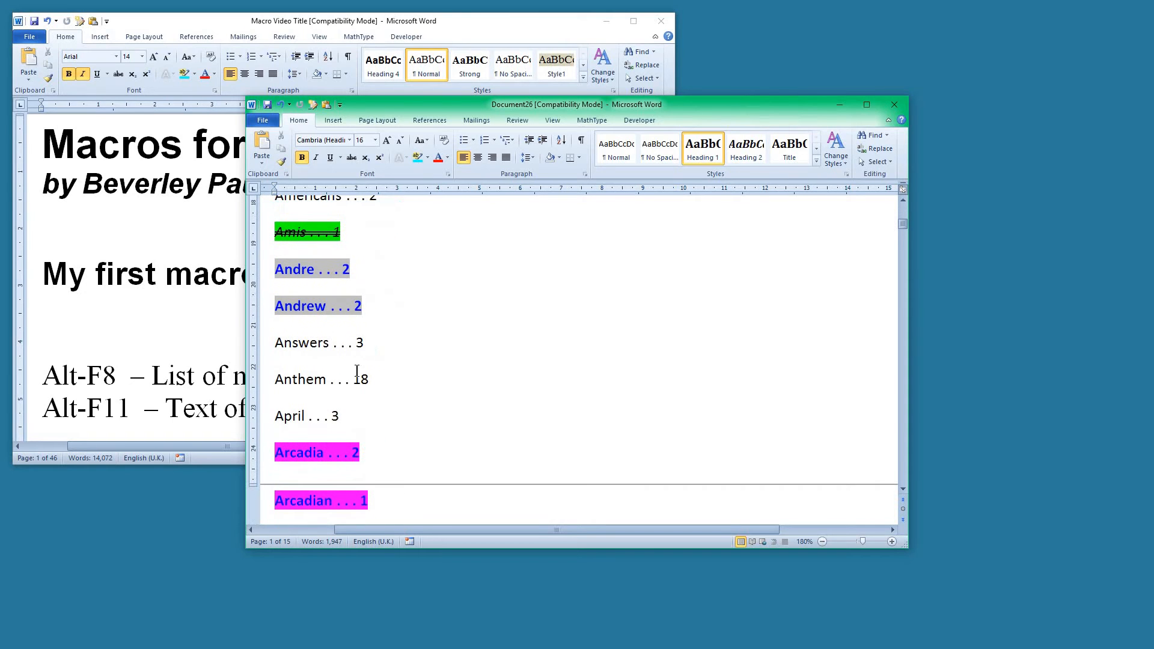
{"action": "mouse_move", "coordinate": [681, 322]}
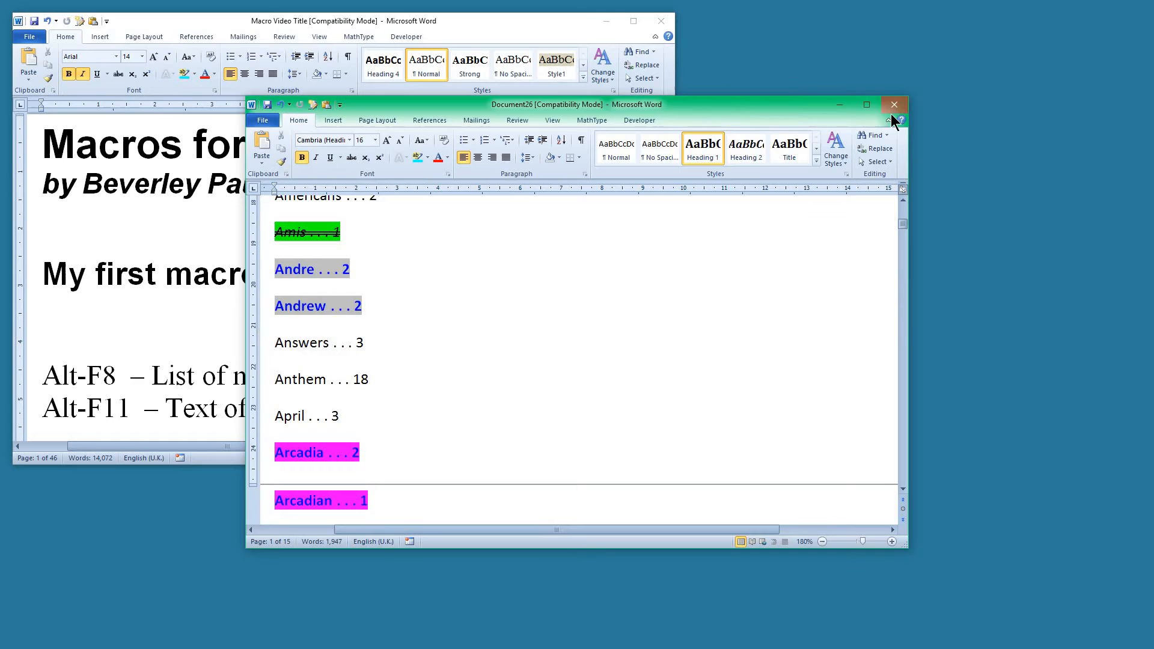
{"action": "left_click", "coordinate": [894, 104]}
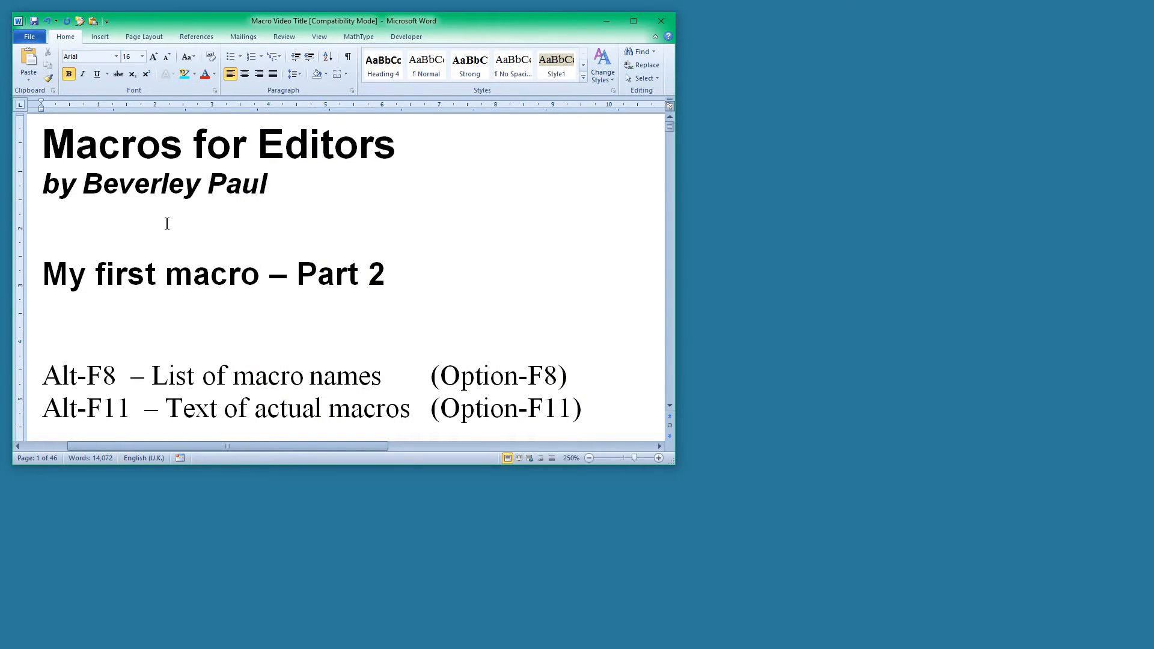
{"action": "left_click", "coordinate": [164, 274]}
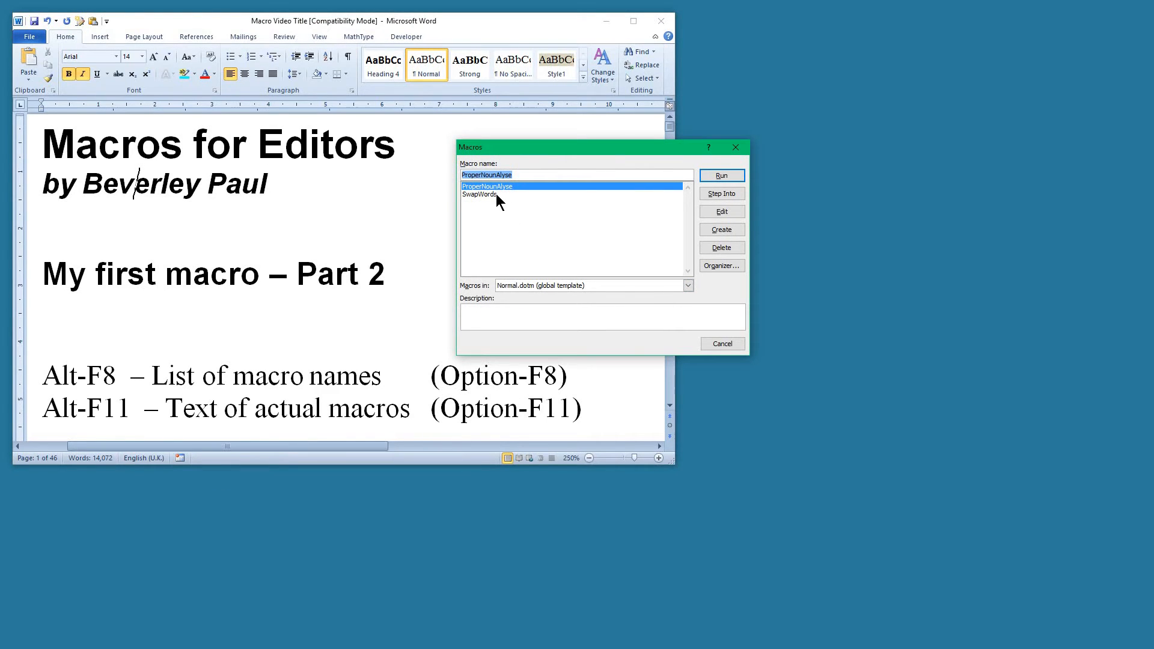
{"action": "left_click", "coordinate": [479, 195]}
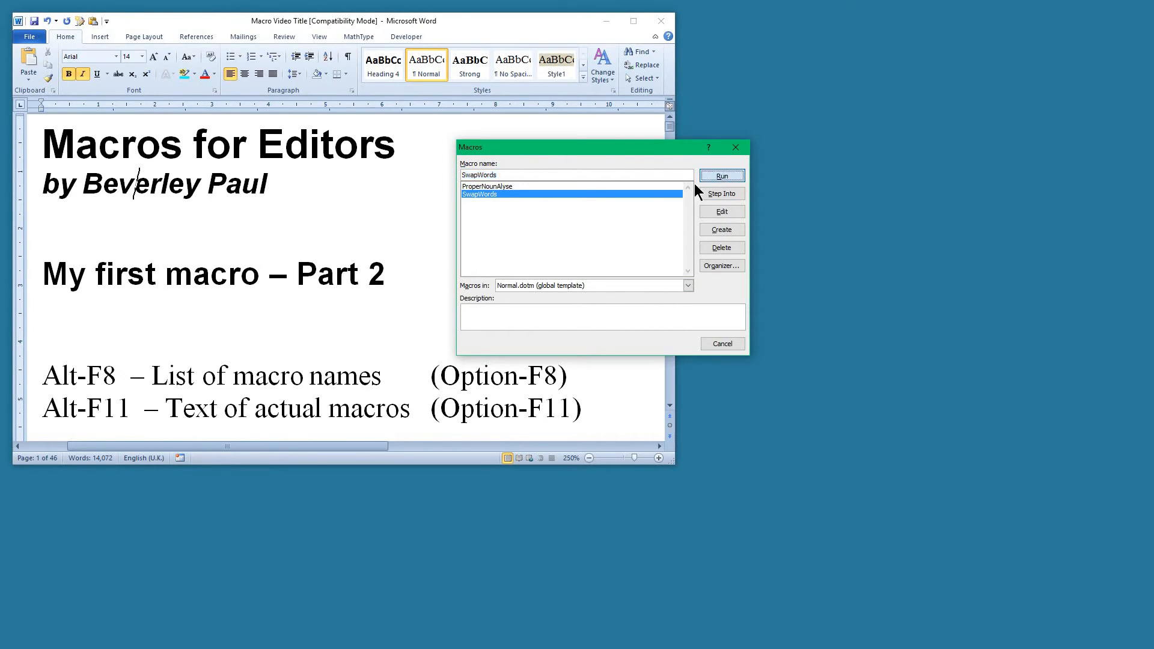
{"action": "left_click", "coordinate": [721, 176]}
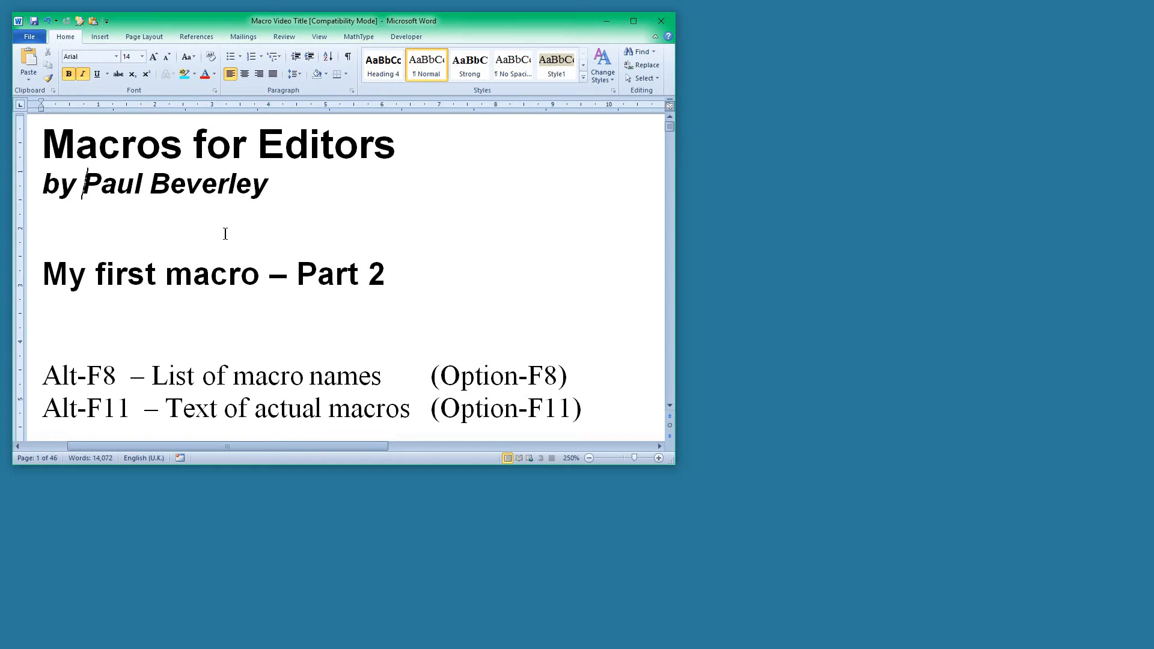
{"action": "mouse_move", "coordinate": [241, 232]}
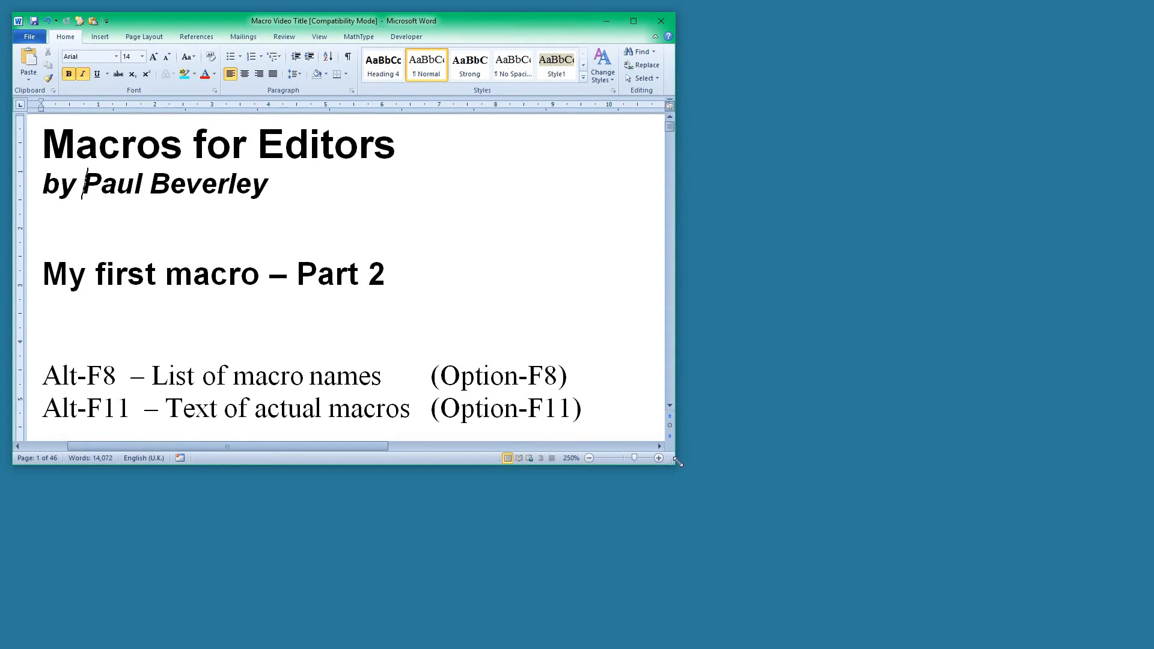
Step: Widen the Word window and open the Customize the Ribbon options page
{"action": "left_click_drag", "start_coordinate": [676, 463], "coordinate": [691, 462]}
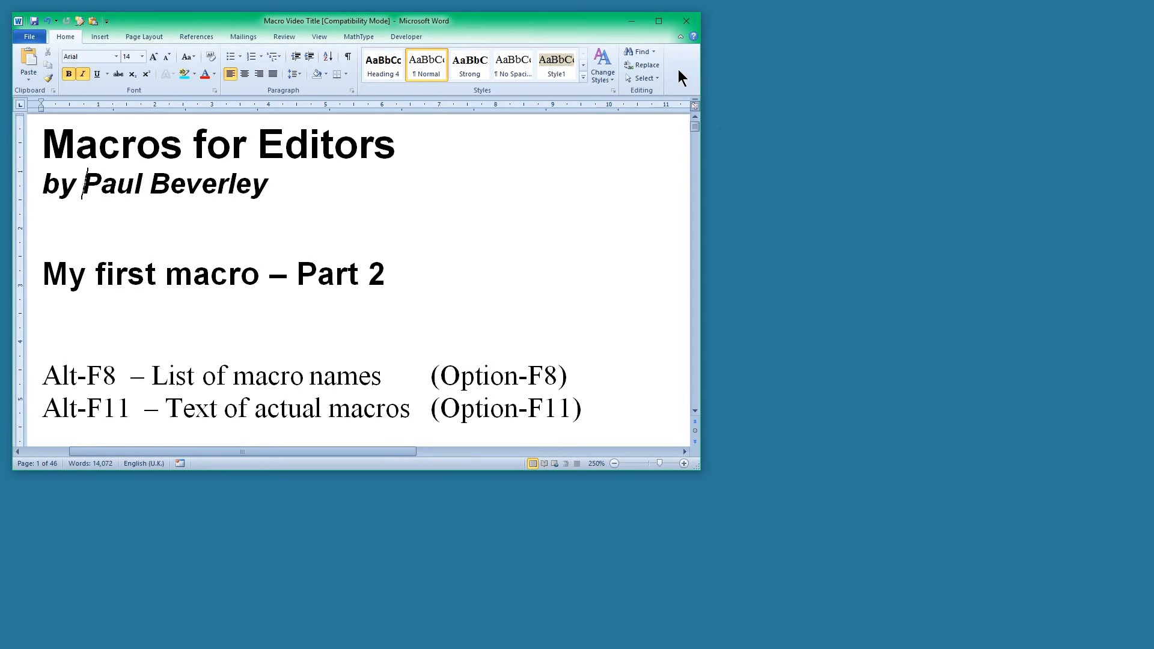
{"action": "mouse_move", "coordinate": [689, 76]}
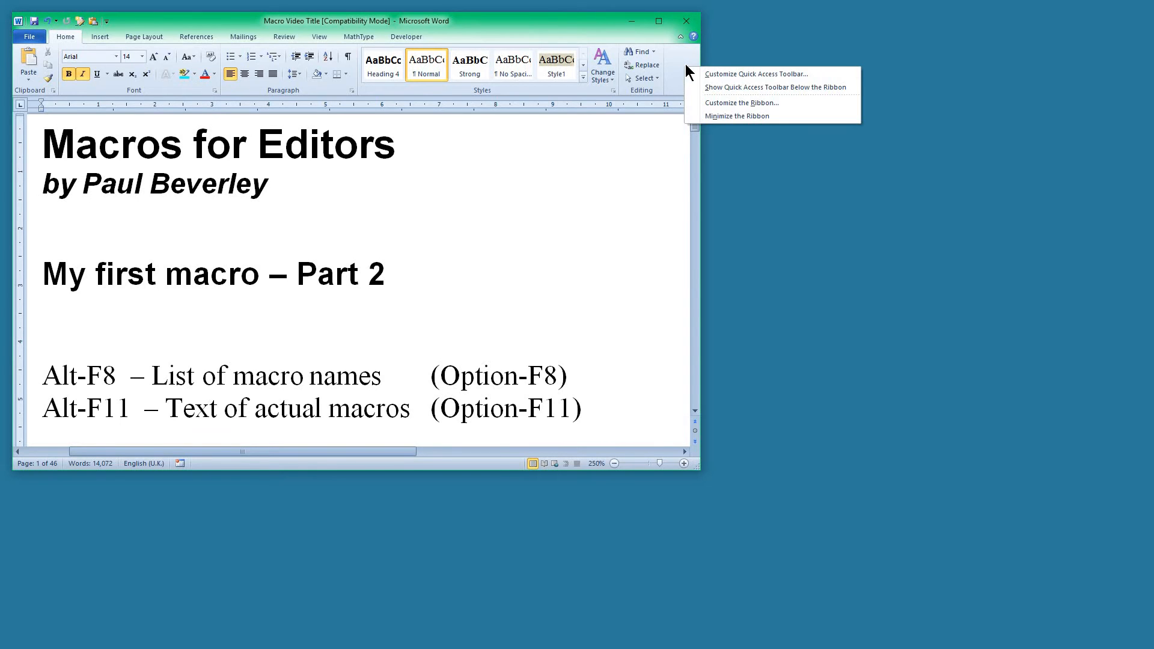
{"action": "mouse_move", "coordinate": [741, 103]}
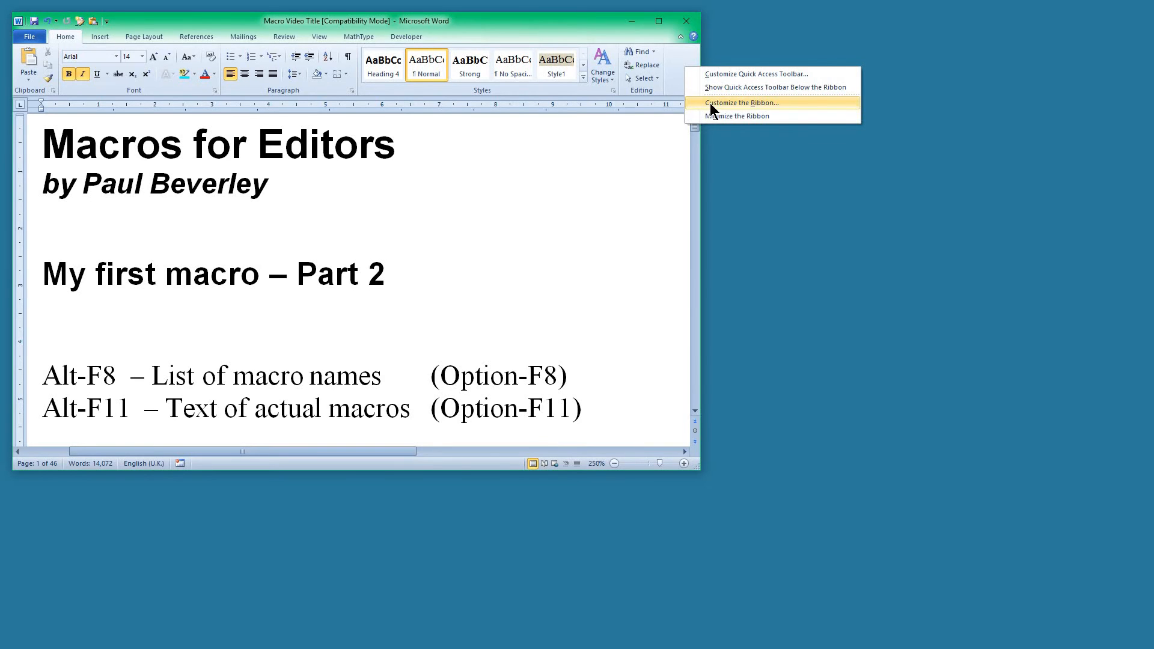
{"action": "left_click", "coordinate": [741, 103]}
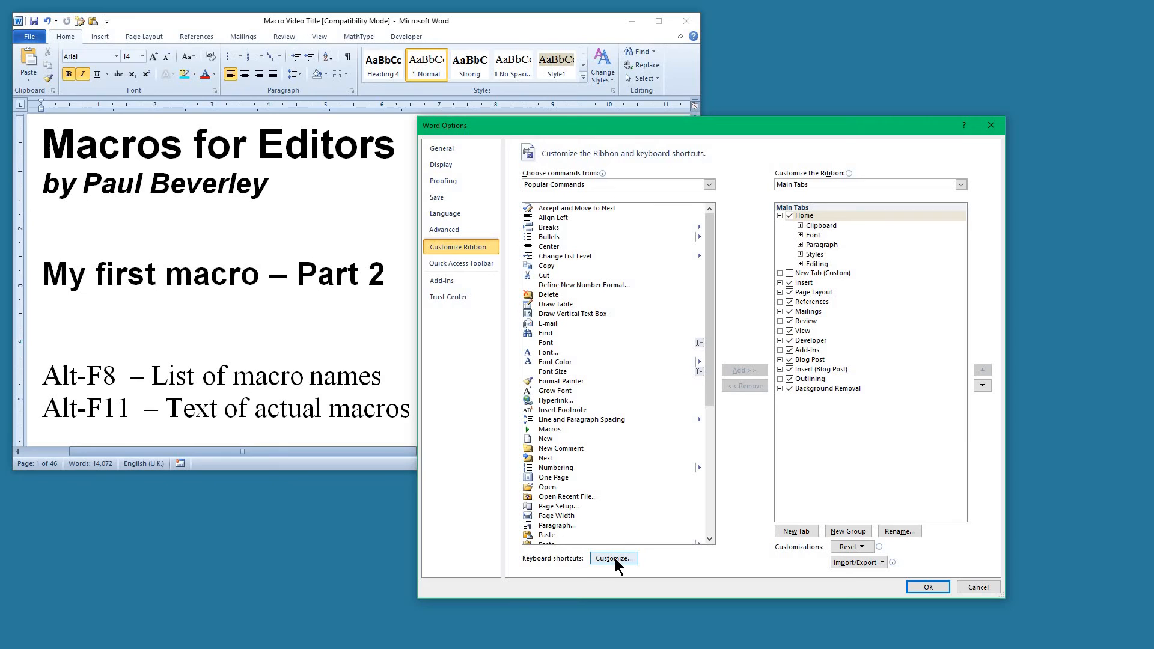
Step: In Customize Keyboard, choose the Macros category and select SwapWords
{"action": "left_click", "coordinate": [613, 557]}
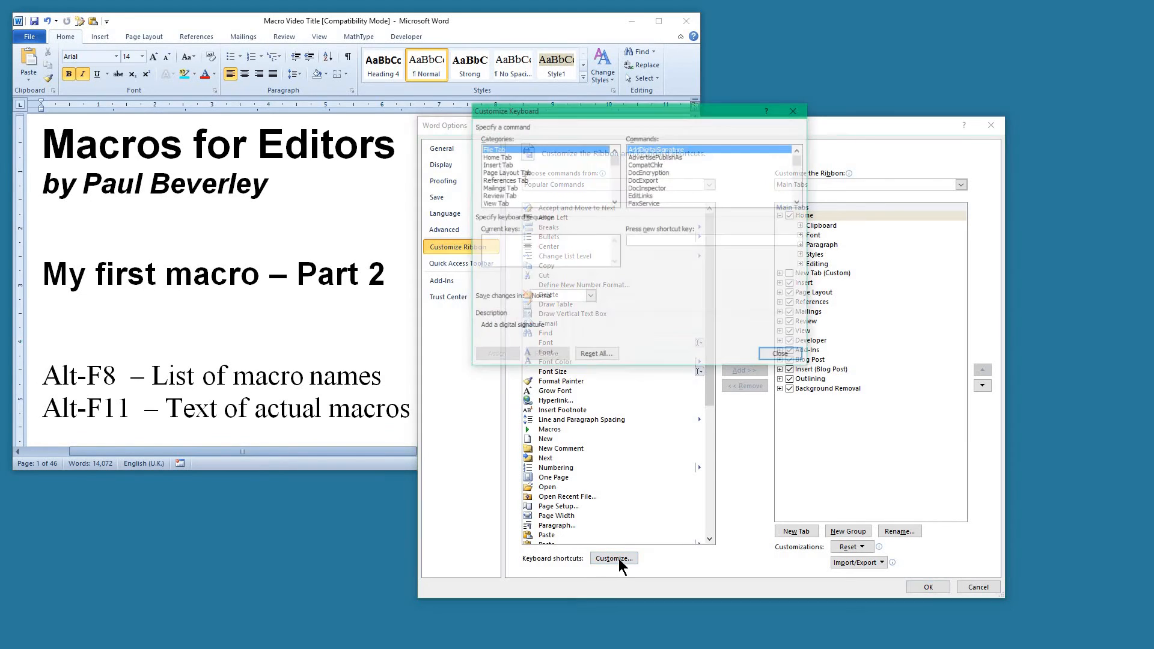
{"action": "left_click", "coordinate": [613, 558]}
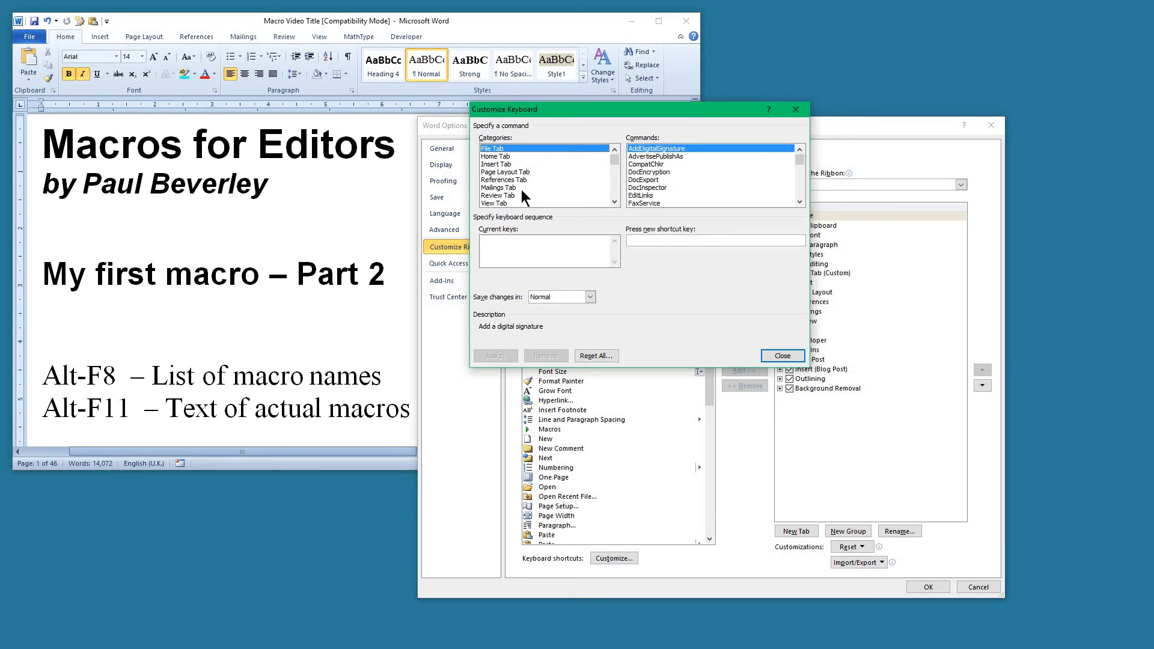
{"action": "left_click", "coordinate": [498, 188]}
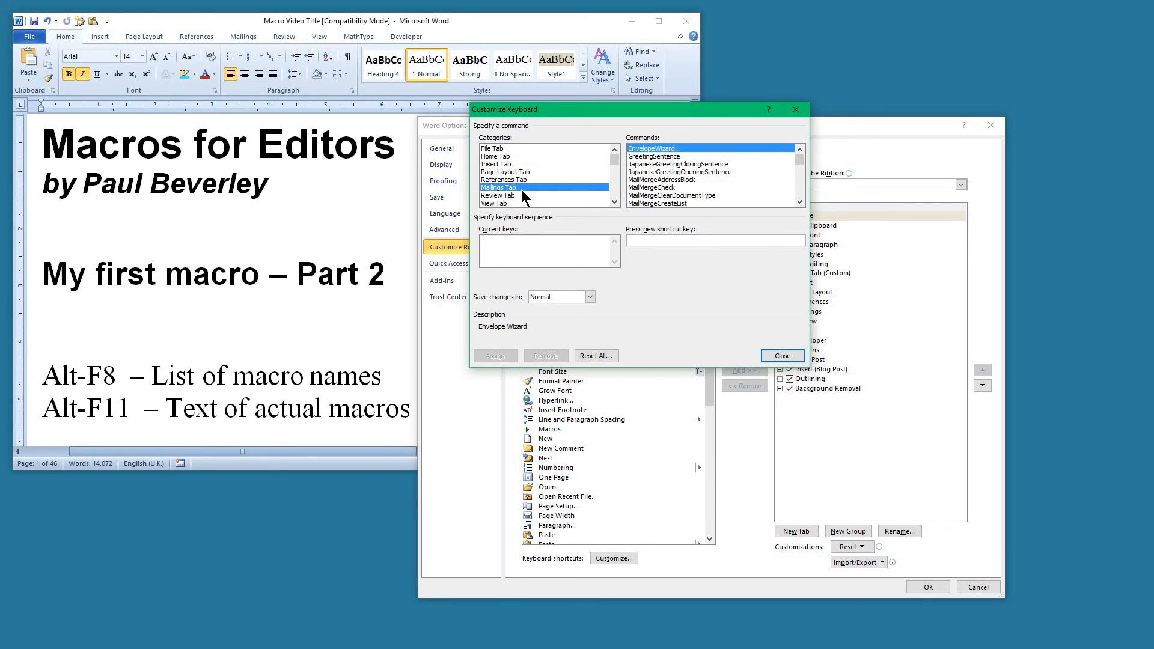
{"action": "left_click", "coordinate": [497, 204]}
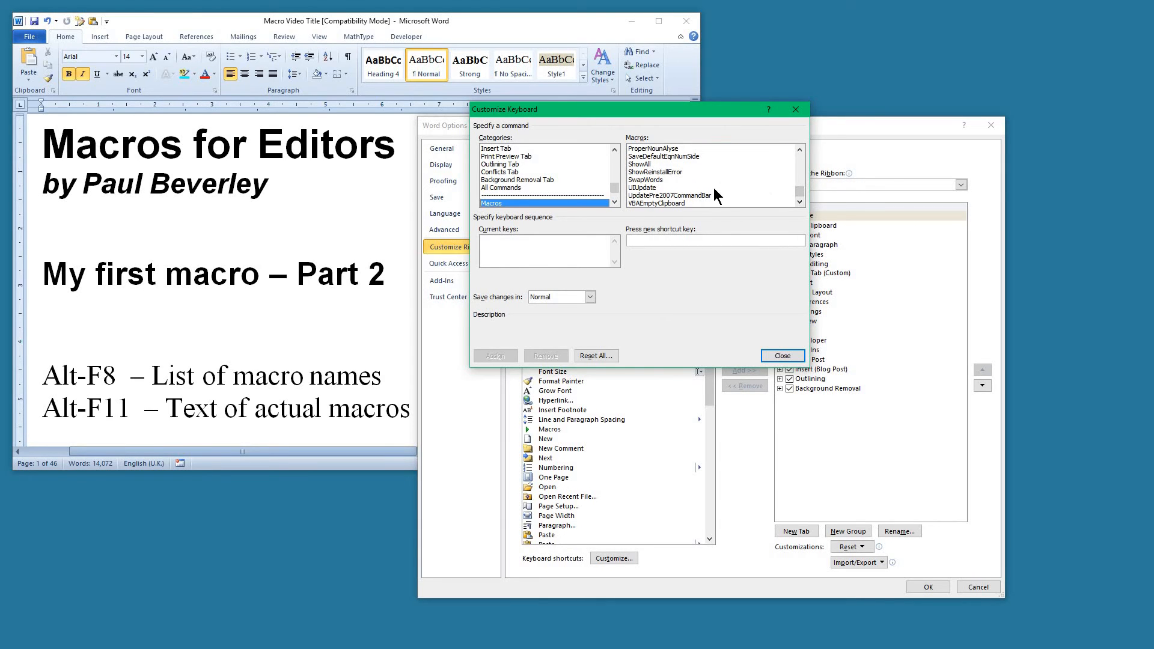
{"action": "mouse_move", "coordinate": [691, 183]}
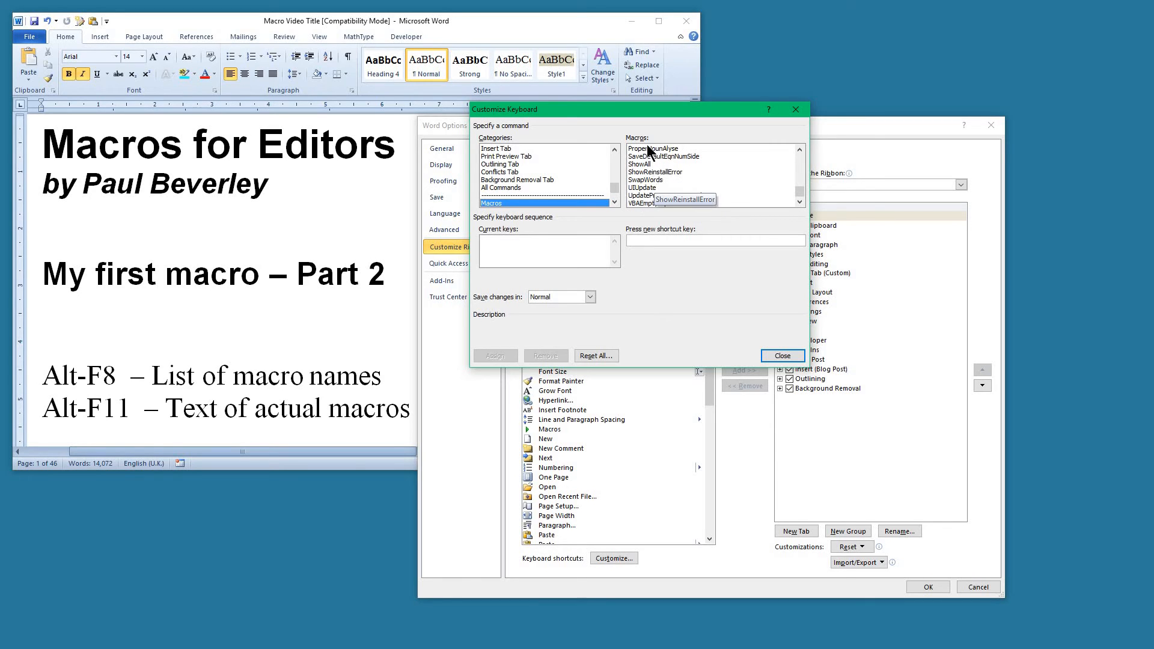
{"action": "left_click", "coordinate": [654, 148]}
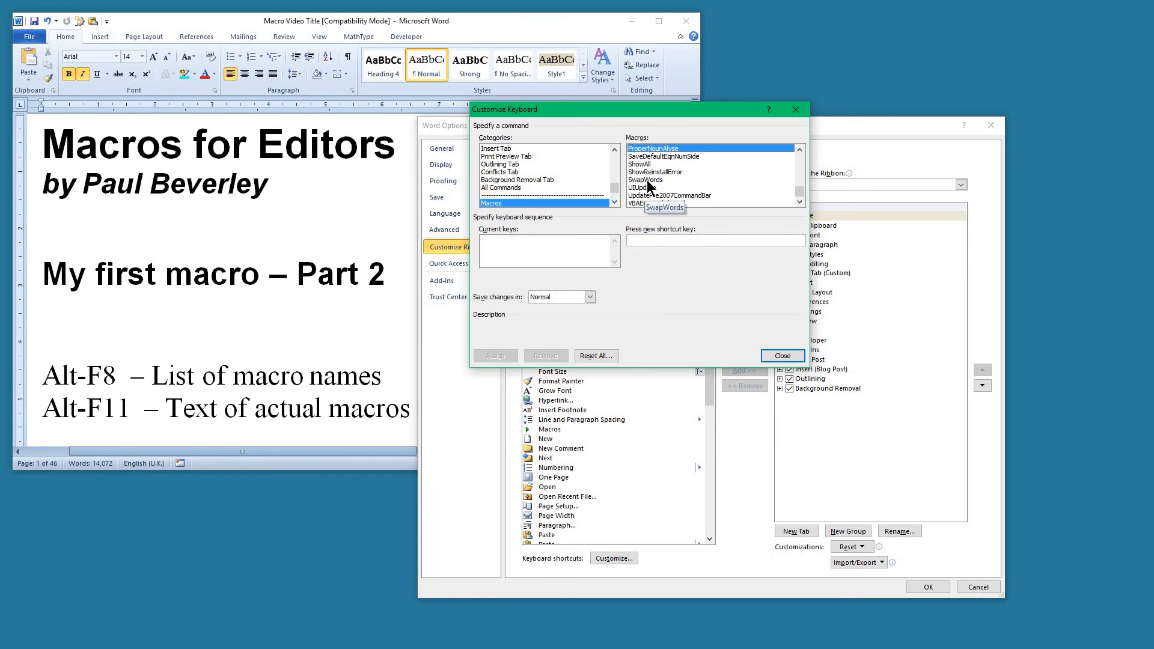
{"action": "left_click", "coordinate": [646, 179]}
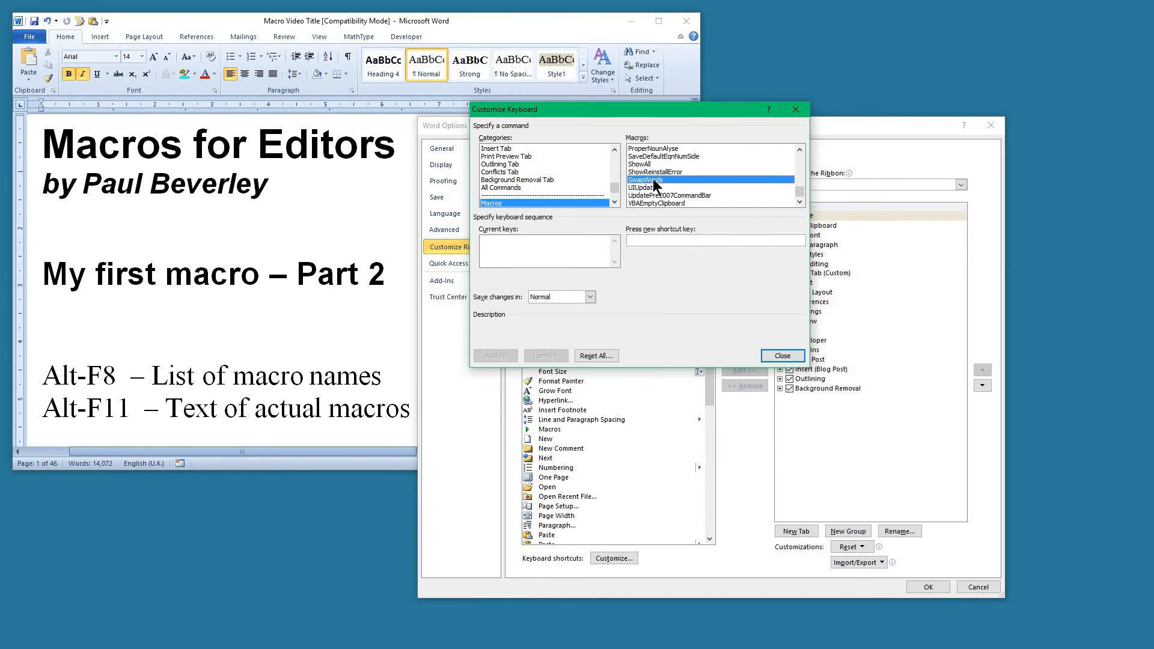
{"action": "mouse_move", "coordinate": [655, 180]}
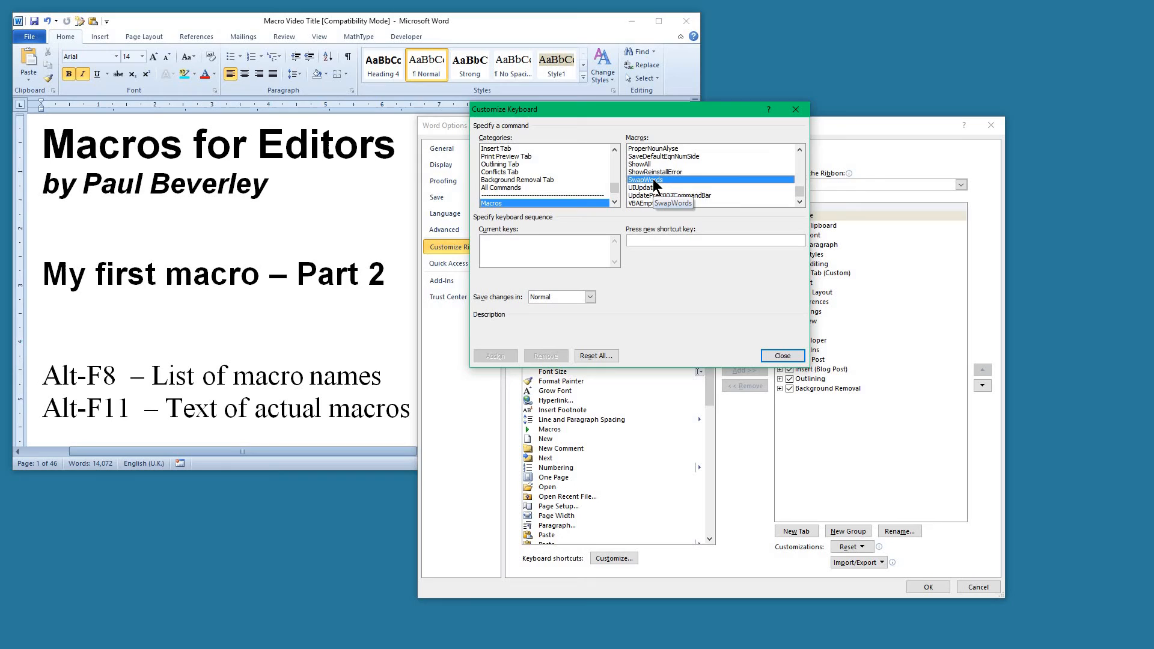
{"action": "mouse_move", "coordinate": [635, 240]}
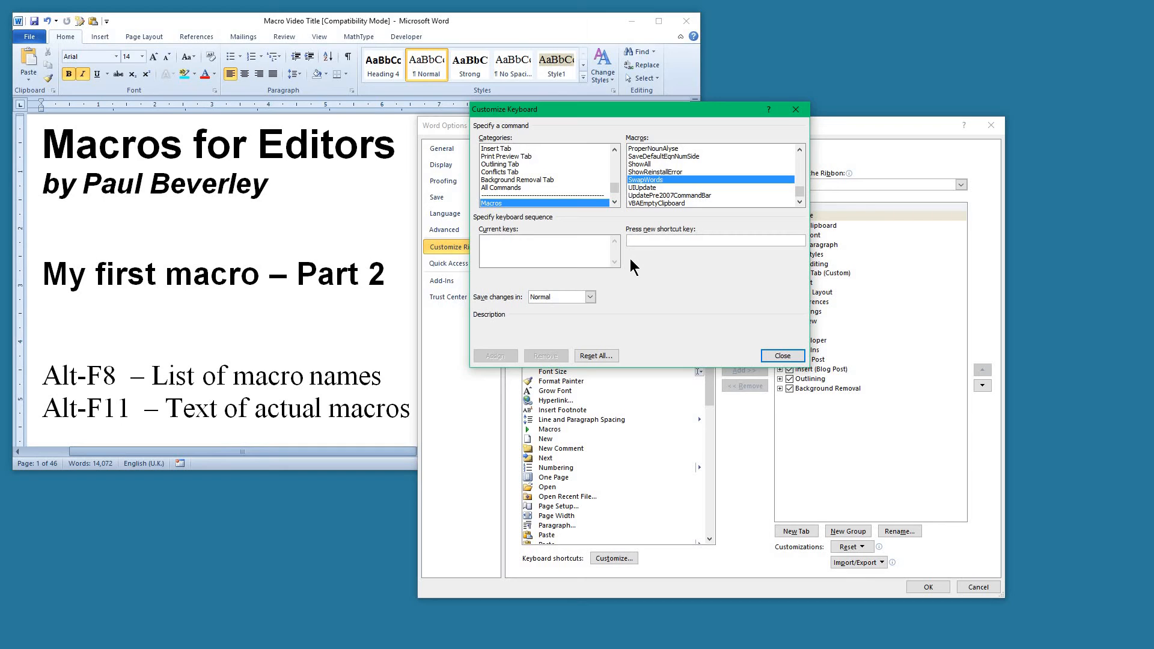
Step: Assign Alt+S to SwapWords and close Customize Keyboard and Word Options
{"action": "type", "text": "Ctrl+S"}
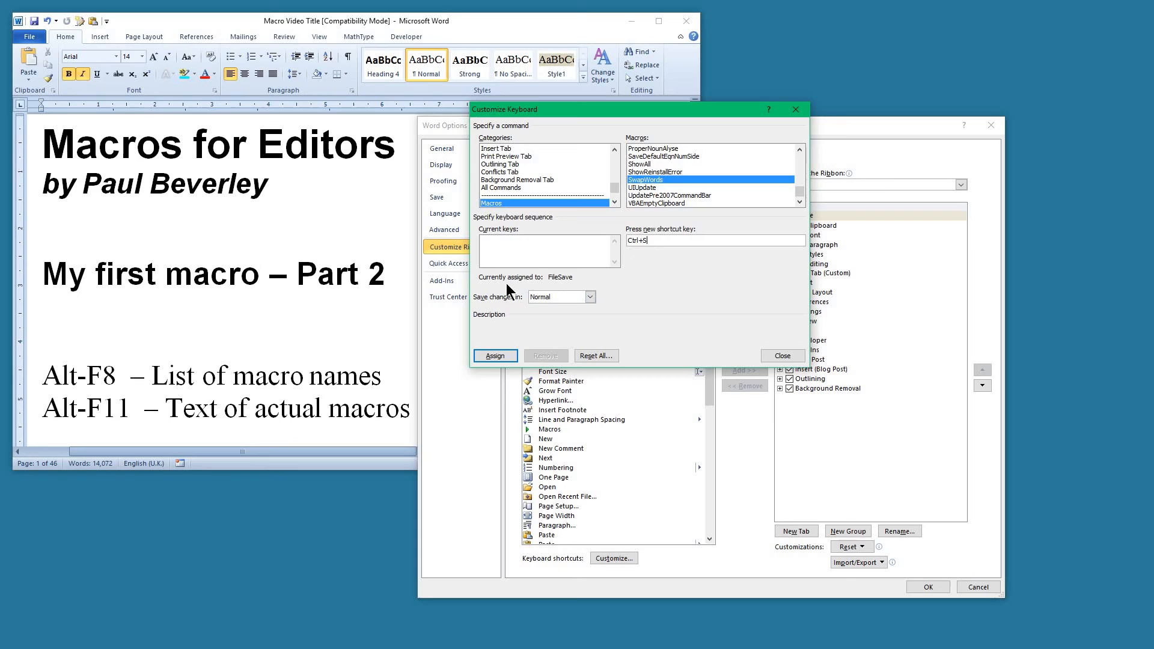
{"action": "mouse_move", "coordinate": [567, 285]}
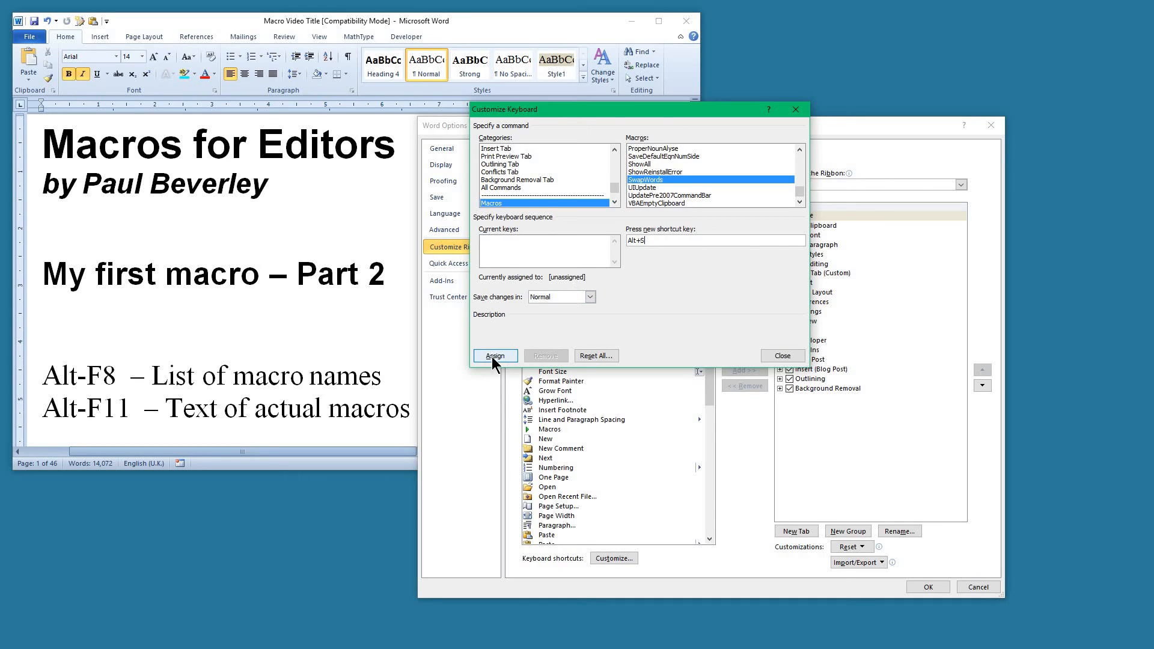
{"action": "left_click", "coordinate": [494, 356]}
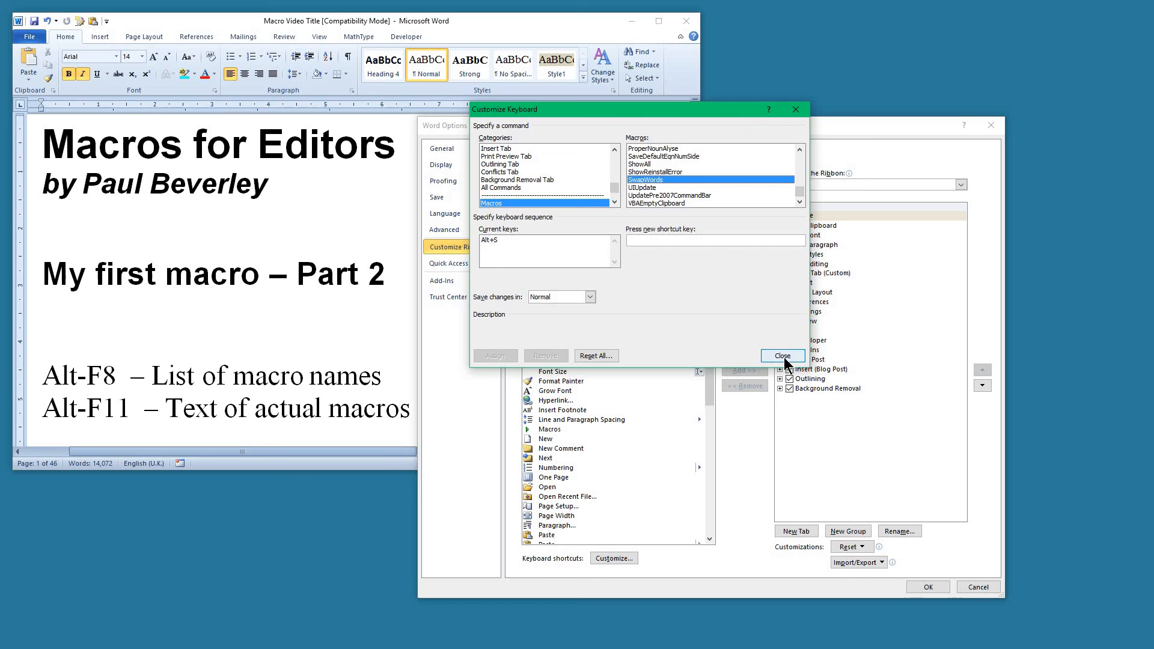
{"action": "left_click", "coordinate": [782, 356]}
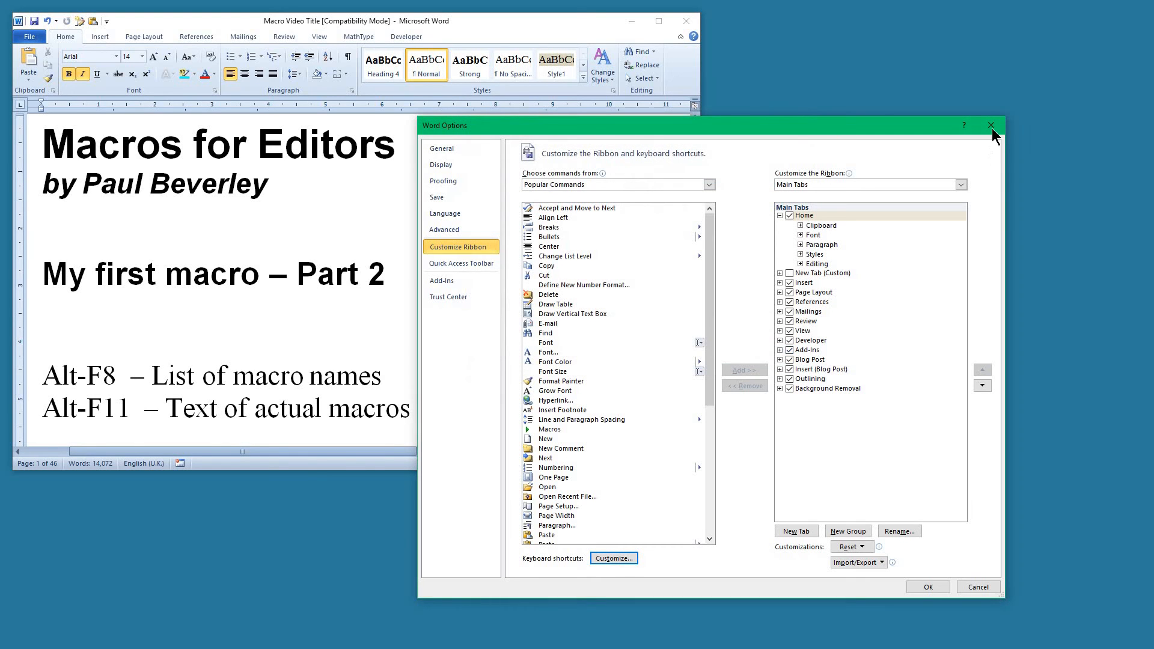
{"action": "left_click", "coordinate": [990, 125]}
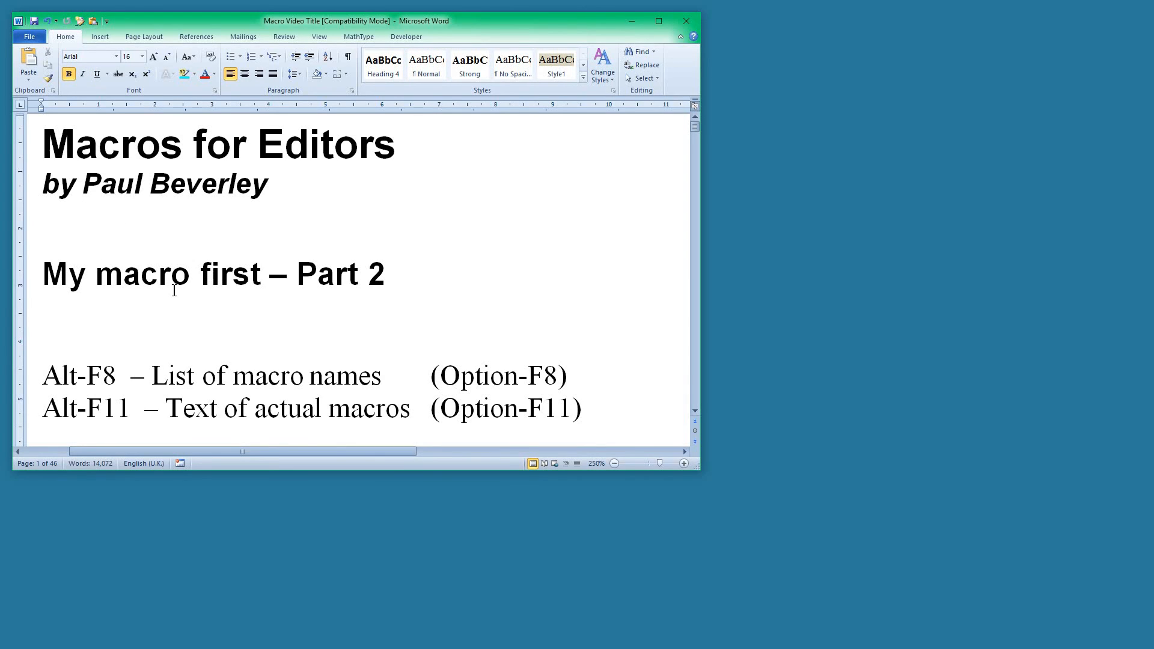
{"action": "mouse_move", "coordinate": [396, 332]}
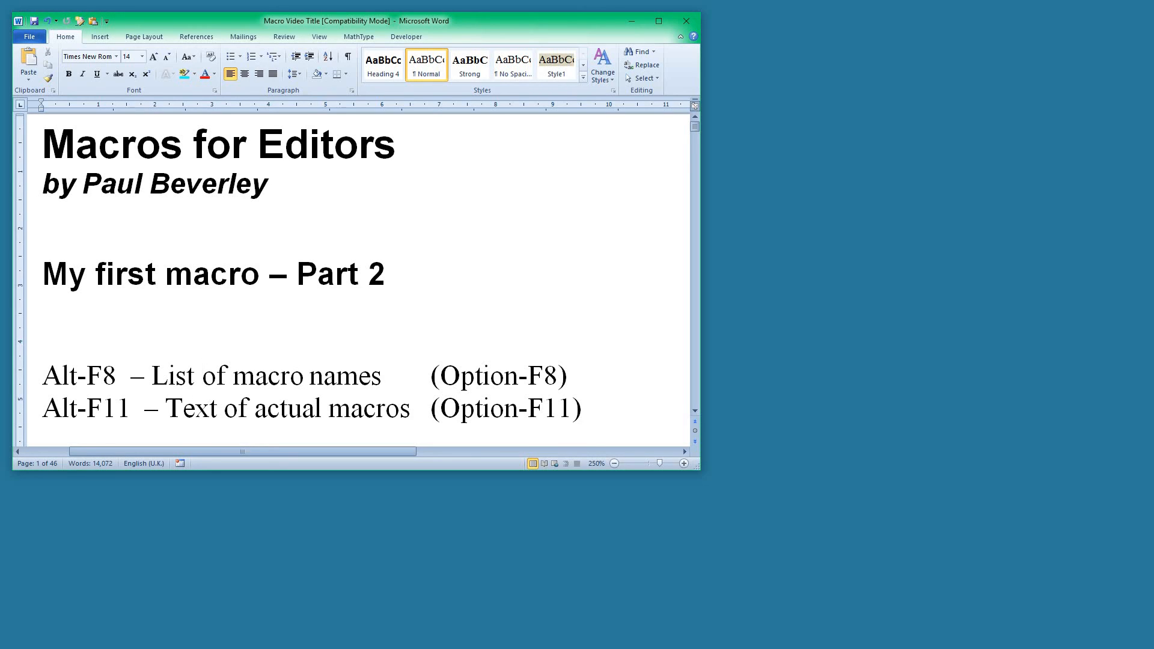
{"action": "left_click", "coordinate": [204, 375]}
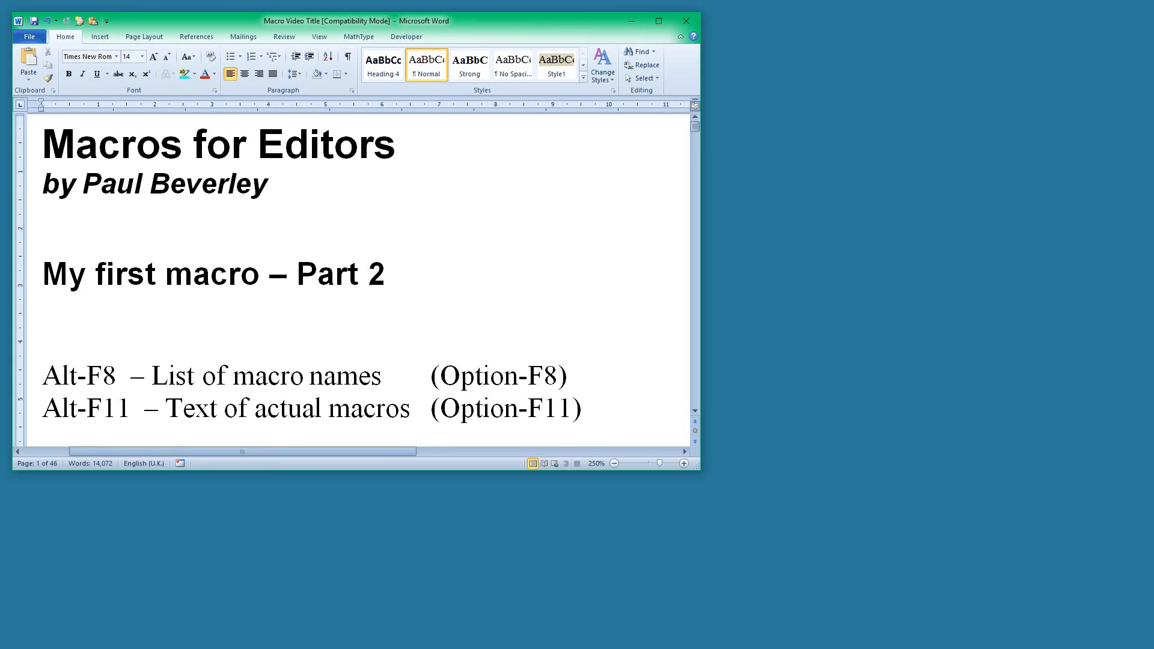
{"action": "left_click", "coordinate": [203, 375]}
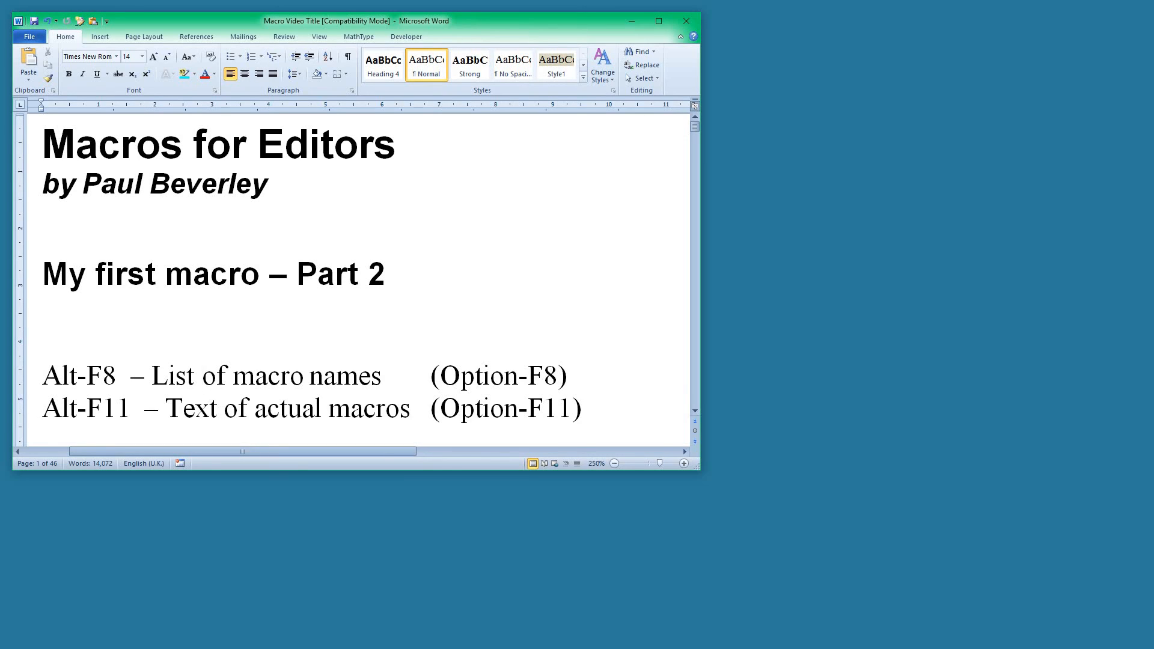
{"action": "left_click", "coordinate": [203, 375]}
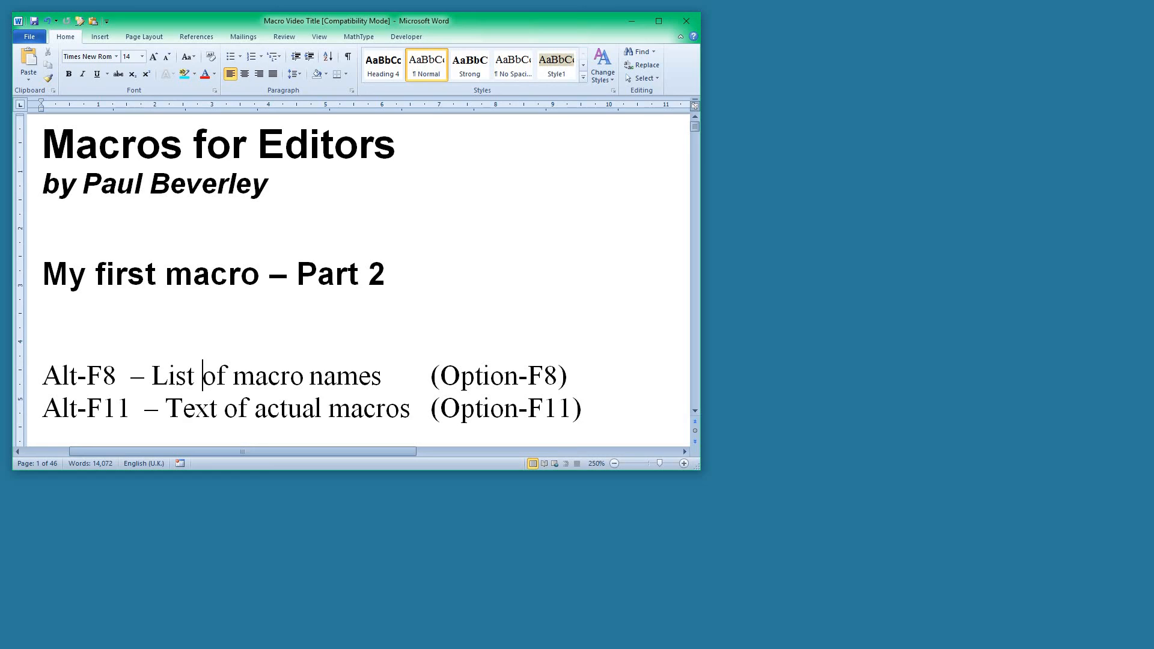